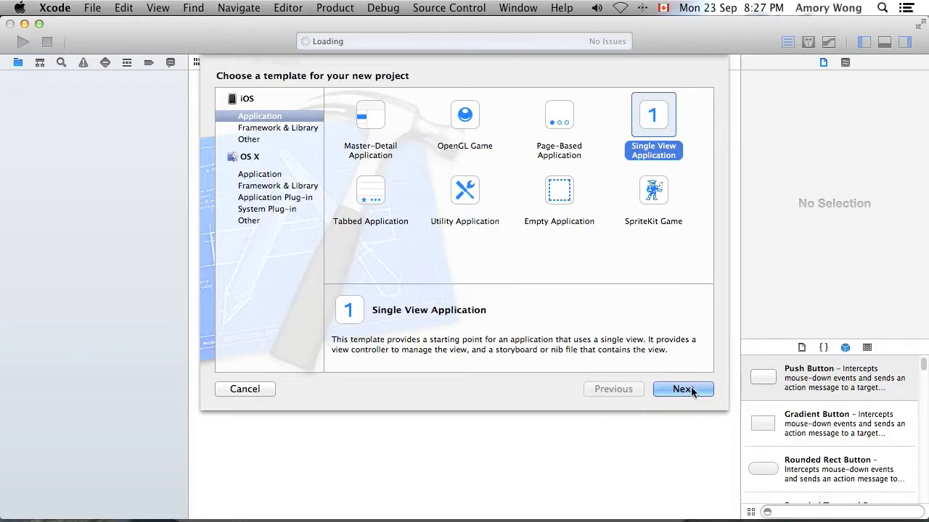
Step: Start a new Single View iPhone project named Test2 with identifier com.test
left_click(682, 389)
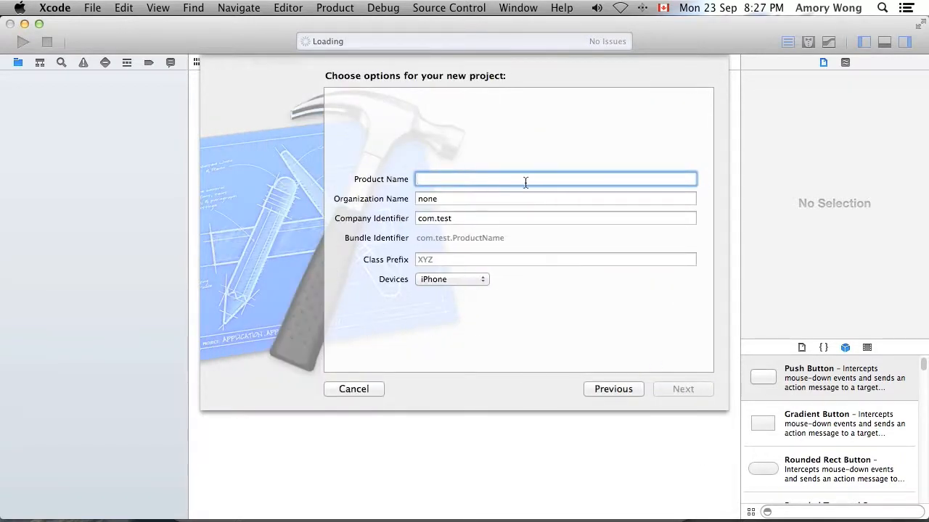
mouse_move(526, 179)
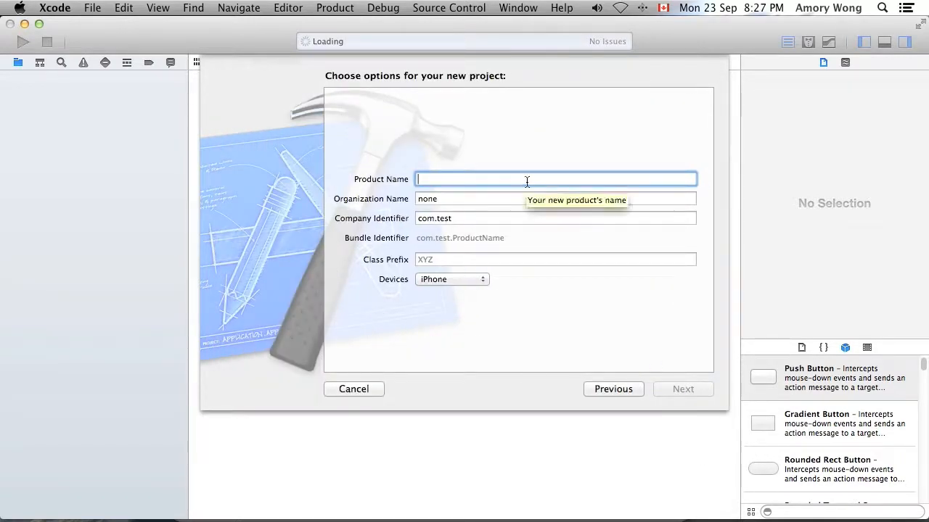
type("Test2")
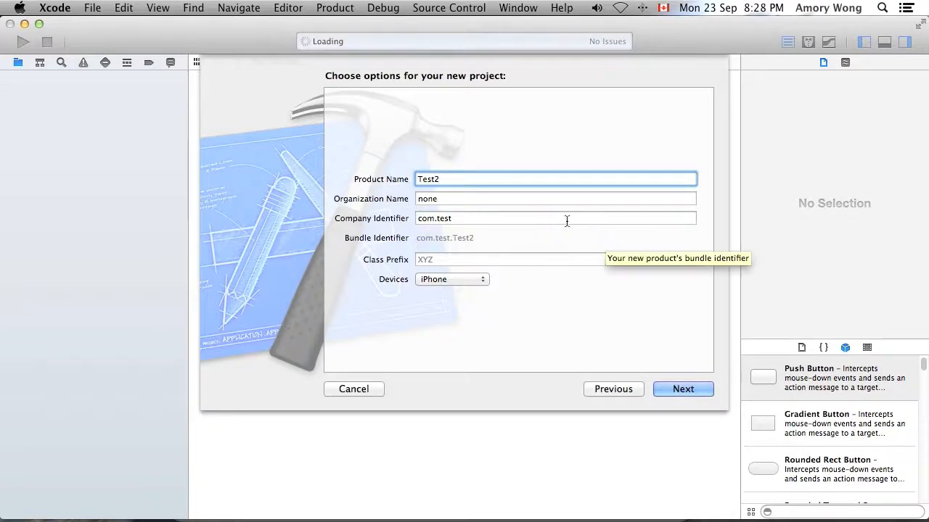
left_click(682, 389)
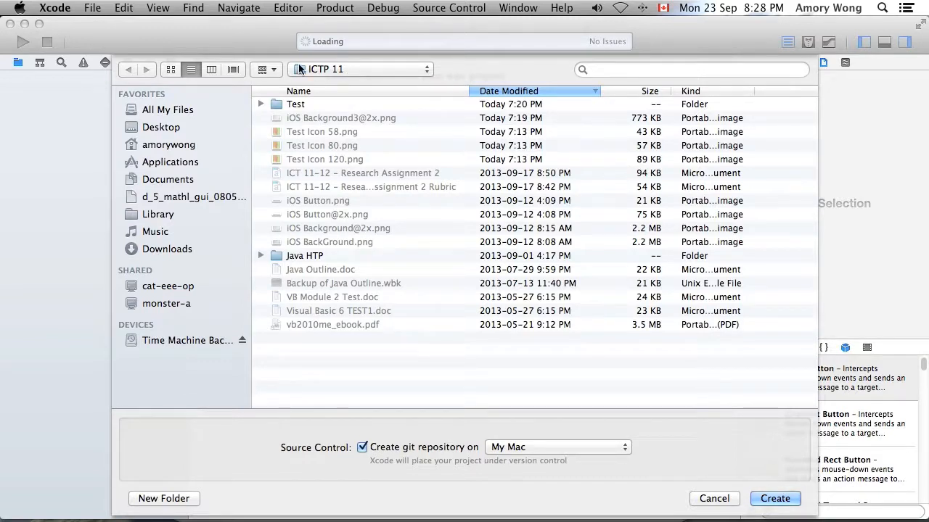
mouse_move(335, 78)
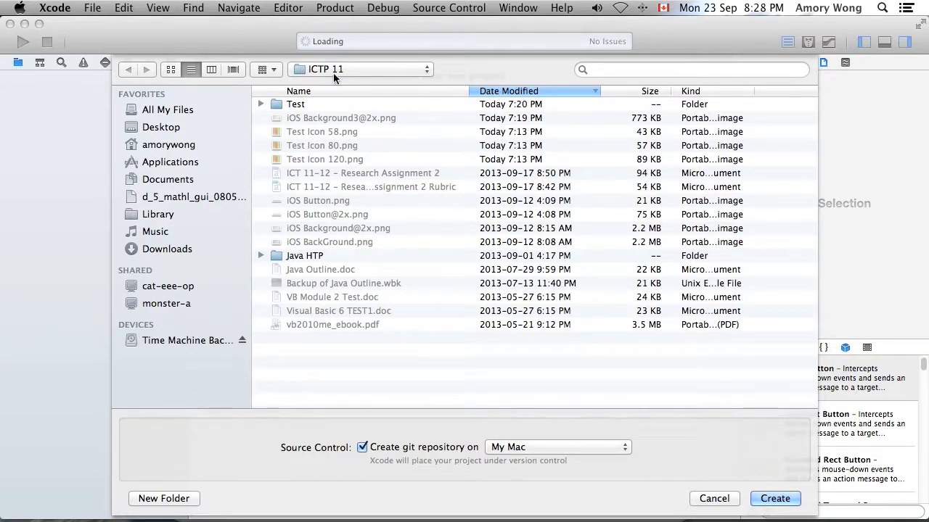
mouse_move(243, 122)
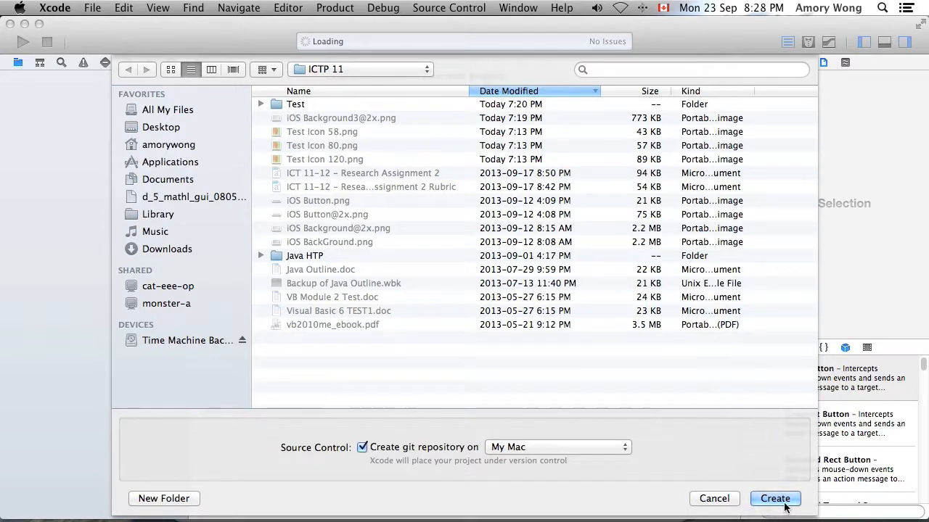
Step: Save Test2 into the ICTP 11 folder with a git repository
left_click(775, 499)
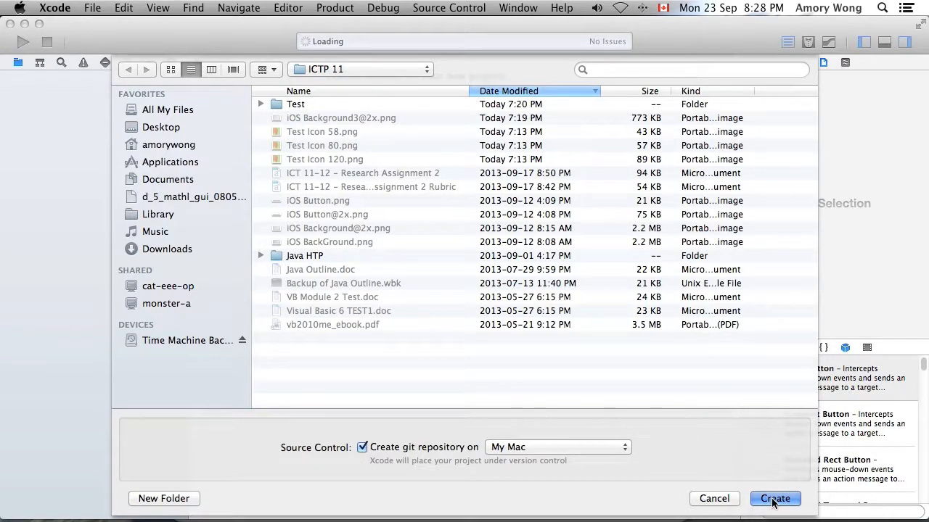
left_click(774, 498)
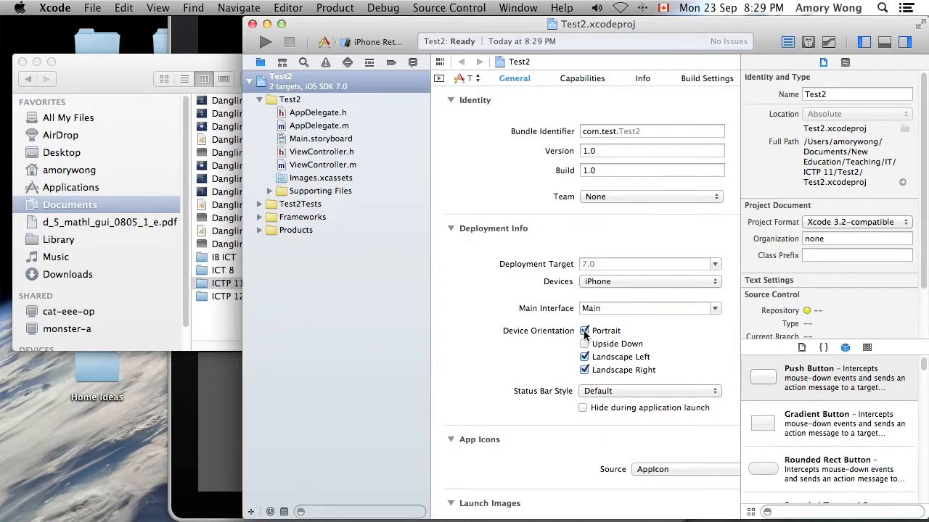
Step: Restrict orientation to Landscape Left and add an 'Images' group to the project
left_click(584, 331)
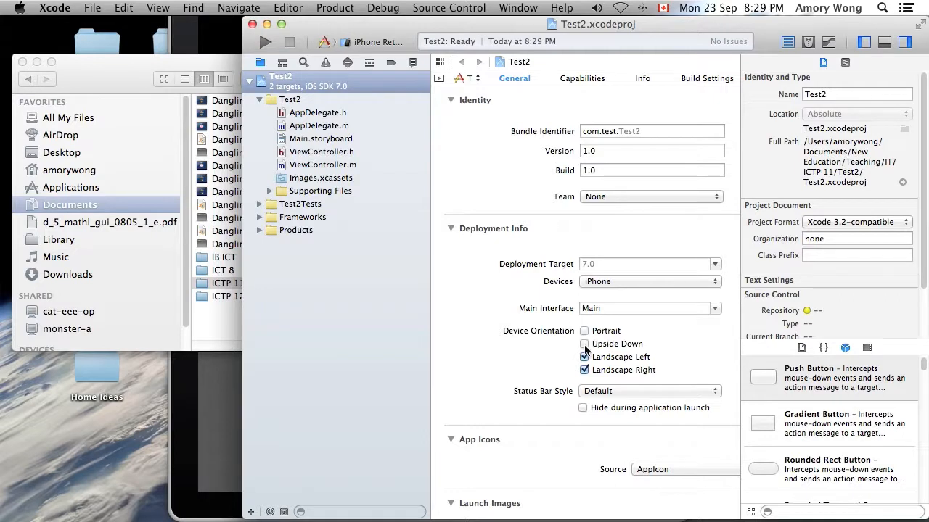
left_click(584, 370)
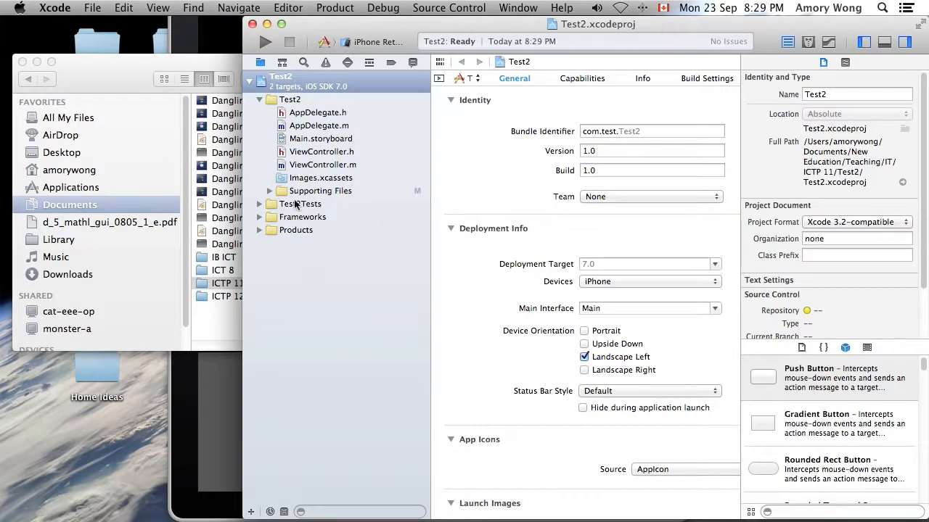
right_click(280, 77)
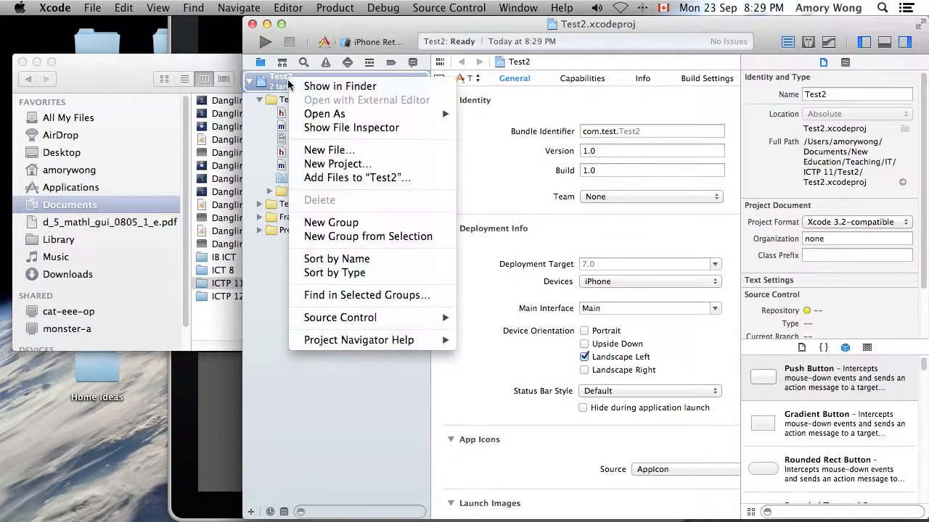
left_click(331, 222)
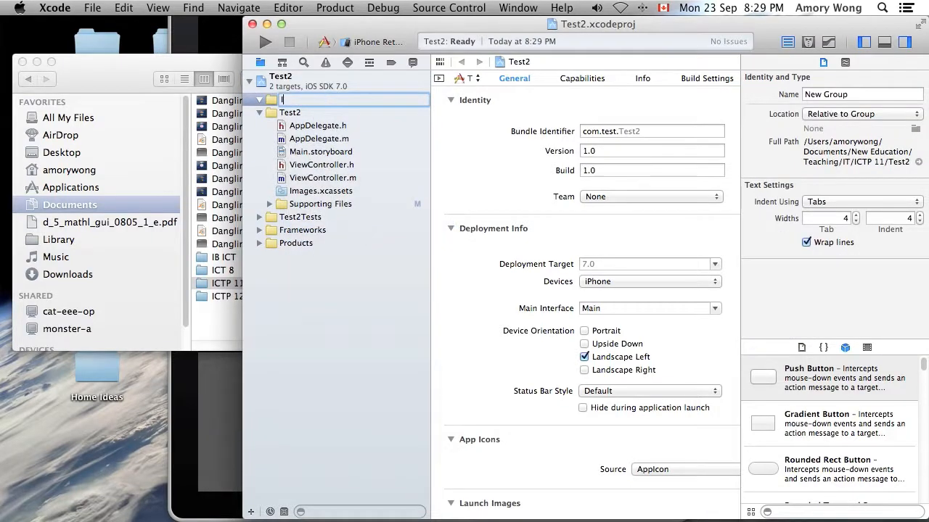
type("Images")
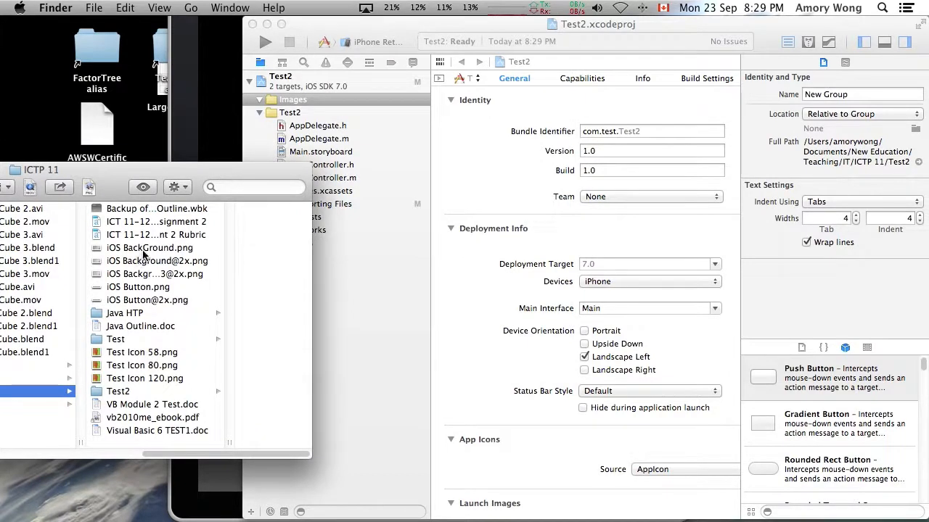
Step: Copy the iOS Background images and Test Icon 58, 80, 120 PNGs into Images
left_click(150, 247)
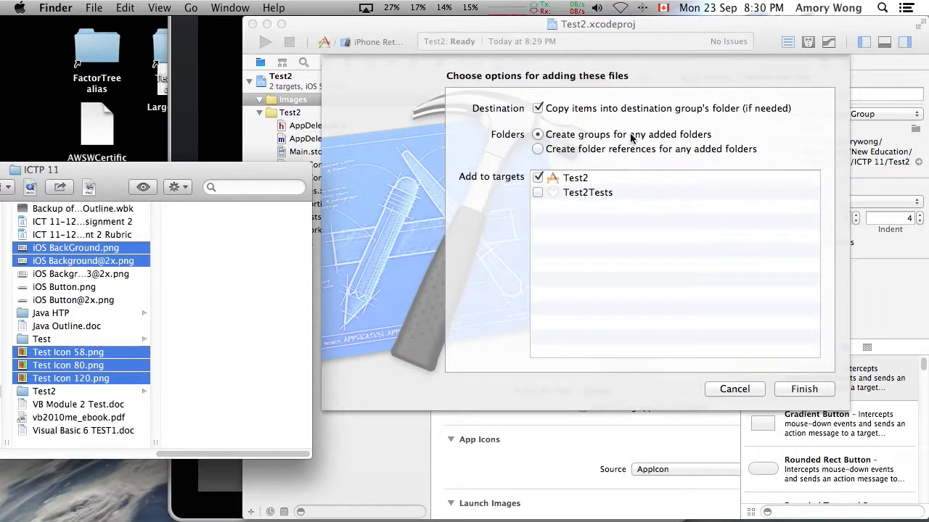
left_click(804, 389)
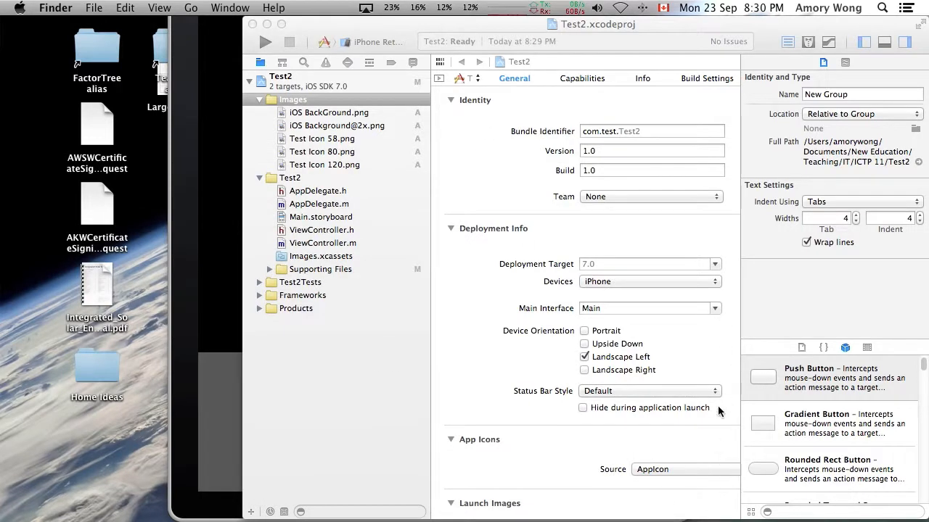
scroll("down", 3)
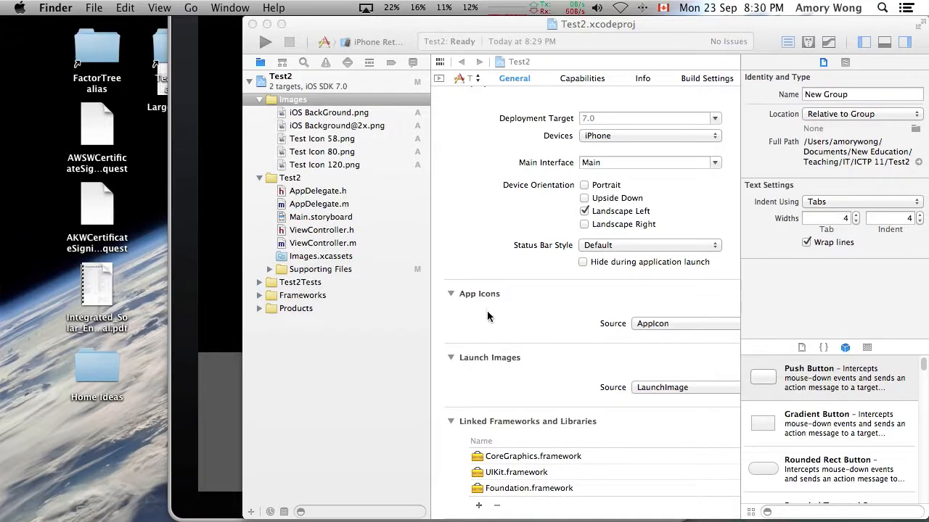
mouse_move(680, 360)
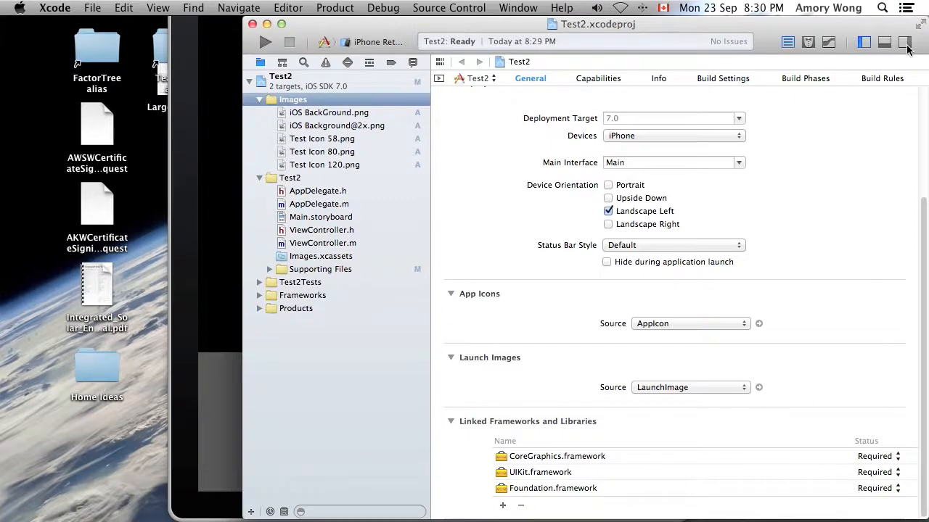
left_click(904, 42)
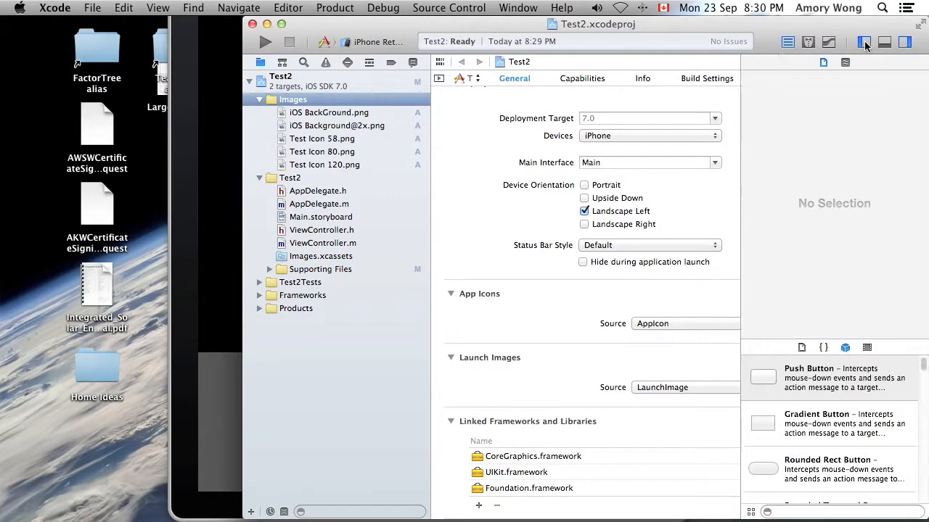
left_click(905, 41)
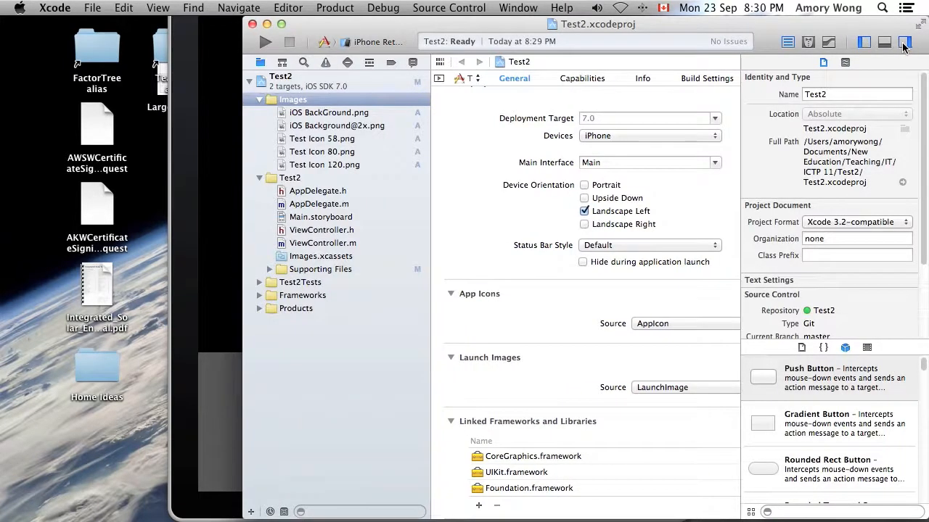
left_click(904, 42)
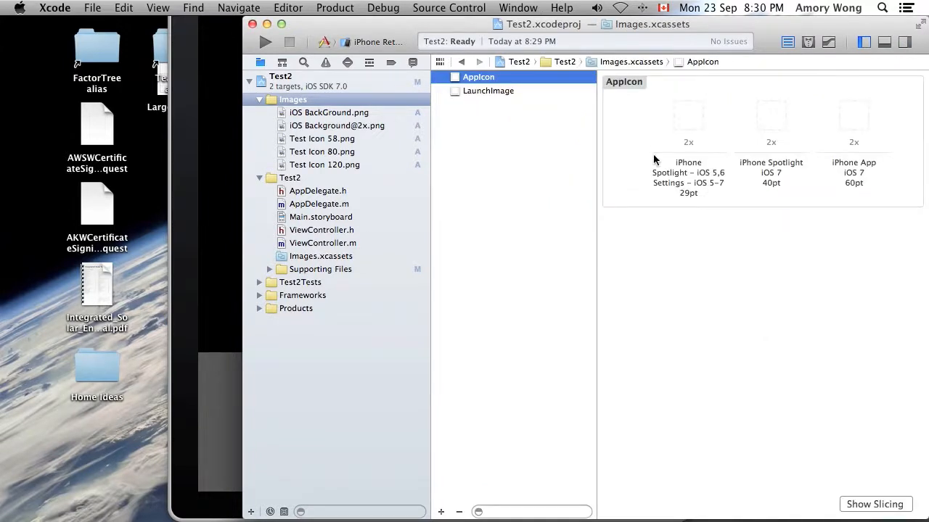
mouse_move(686, 203)
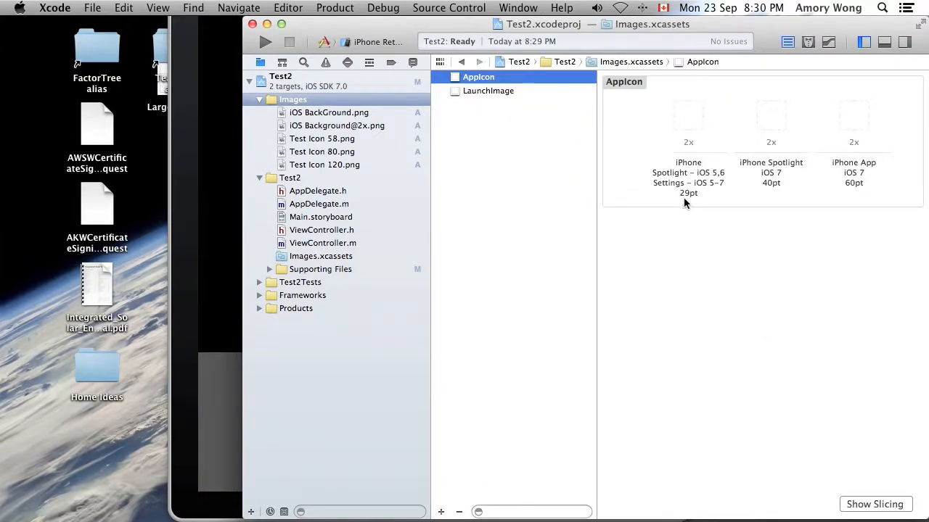
mouse_move(856, 193)
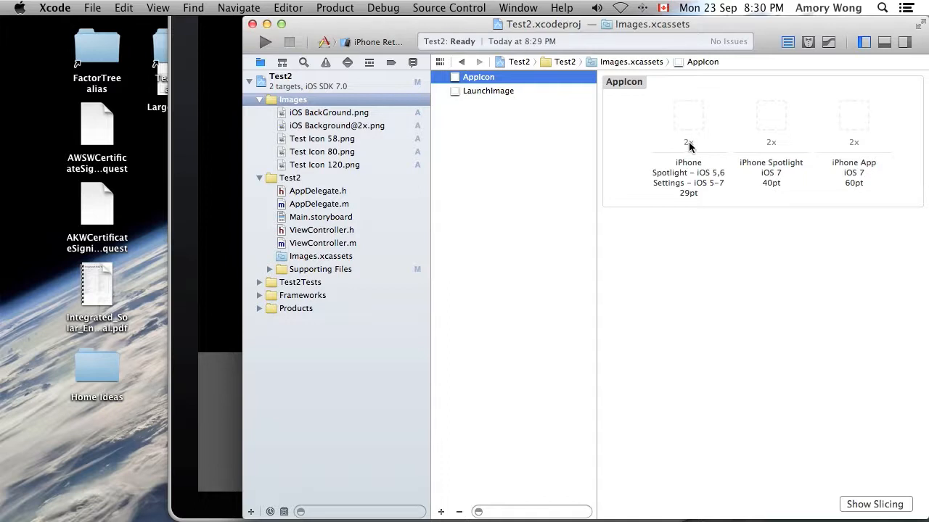
mouse_move(870, 150)
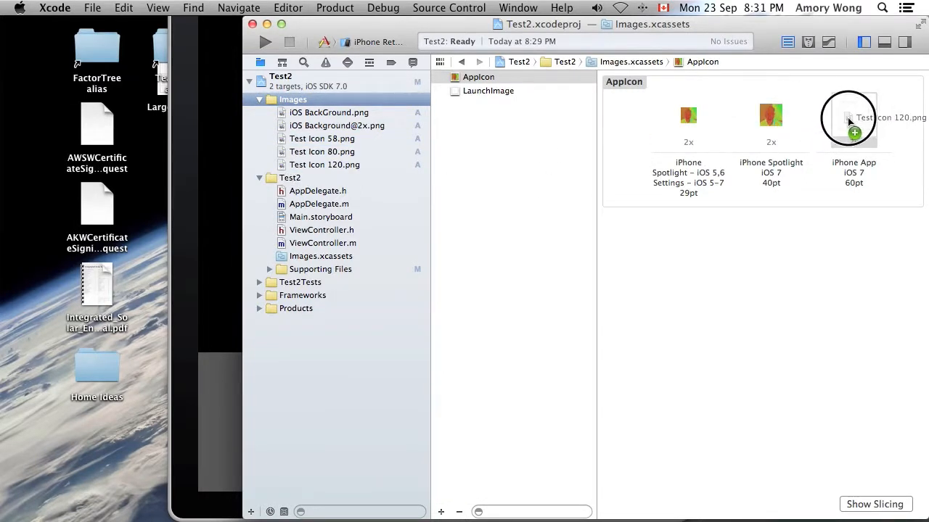
Step: Put Test Icon 120 in the AppIcon 60pt slot and run Test2
left_click_drag(852, 117, 852, 118)
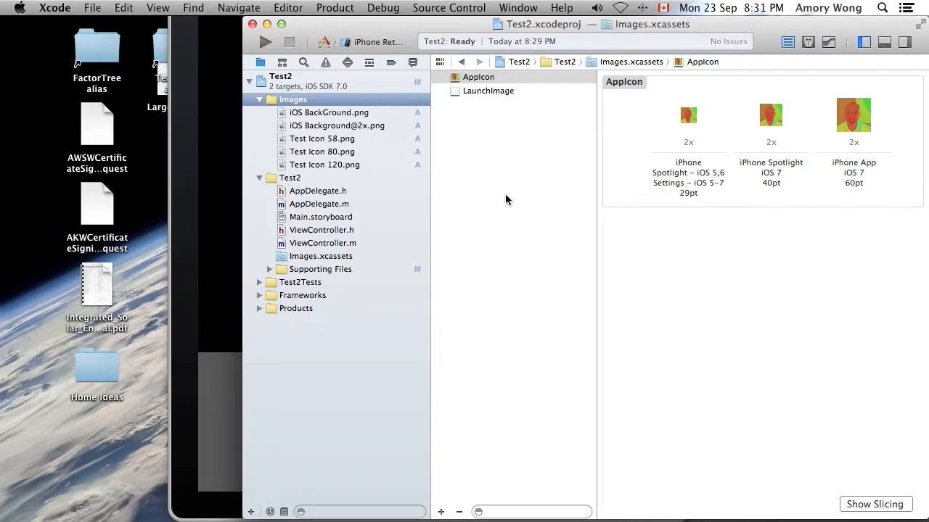
left_click(266, 41)
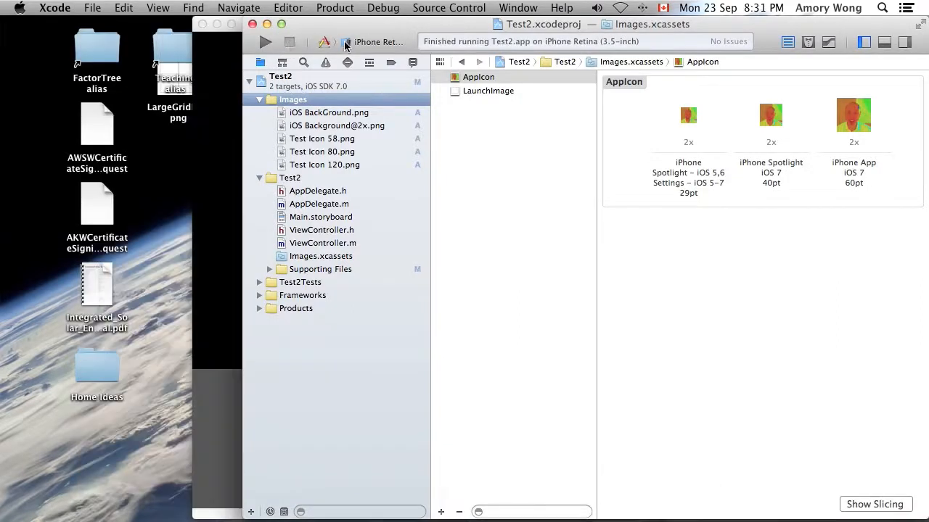
Step: Switch the run destination to iPhone Retina (4-inch) and run Test2
left_click(377, 41)
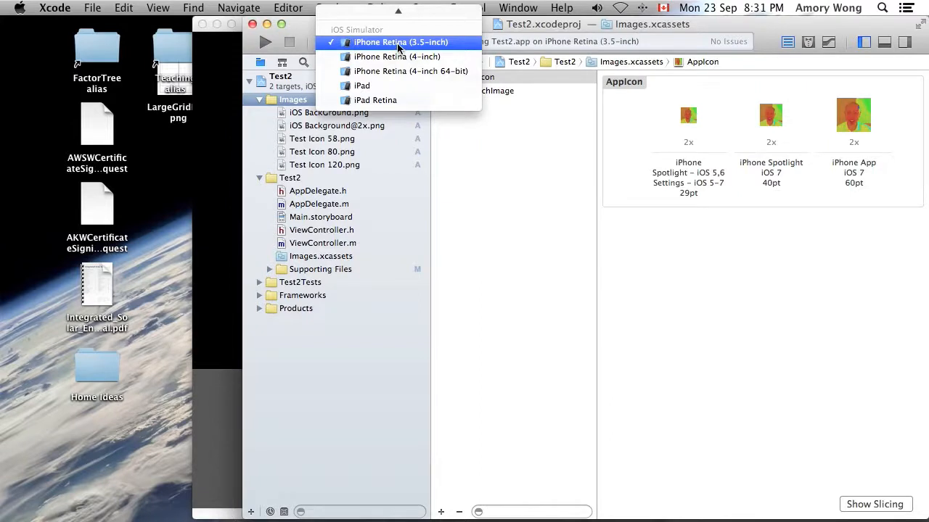
mouse_move(397, 56)
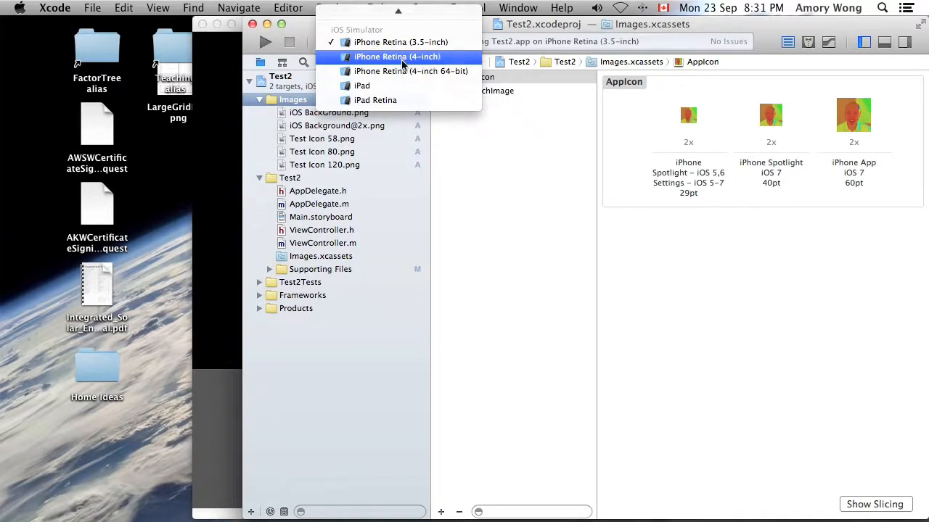
left_click(397, 56)
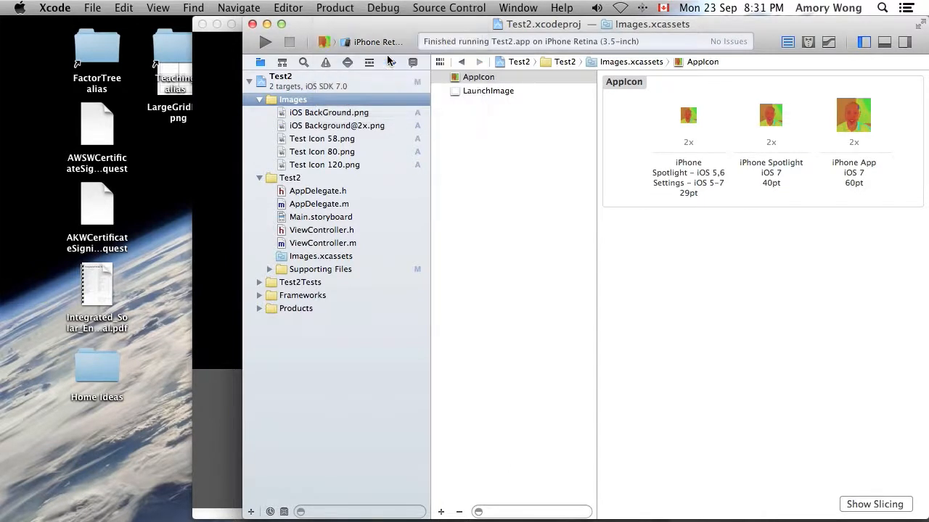
left_click(265, 41)
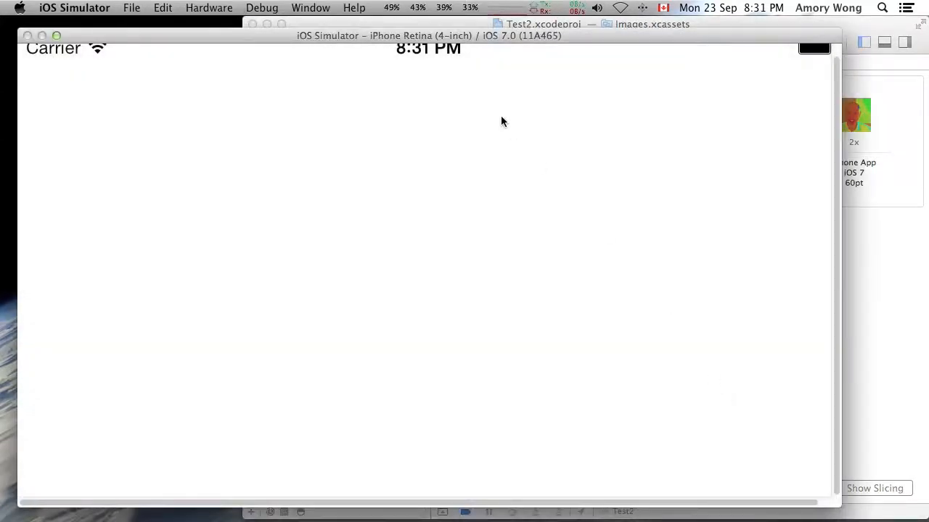
mouse_move(572, 165)
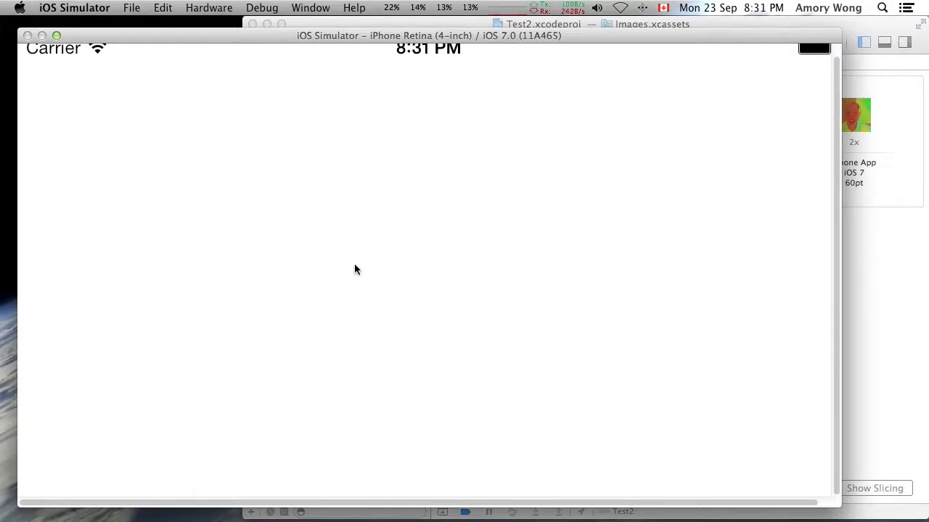
mouse_move(417, 121)
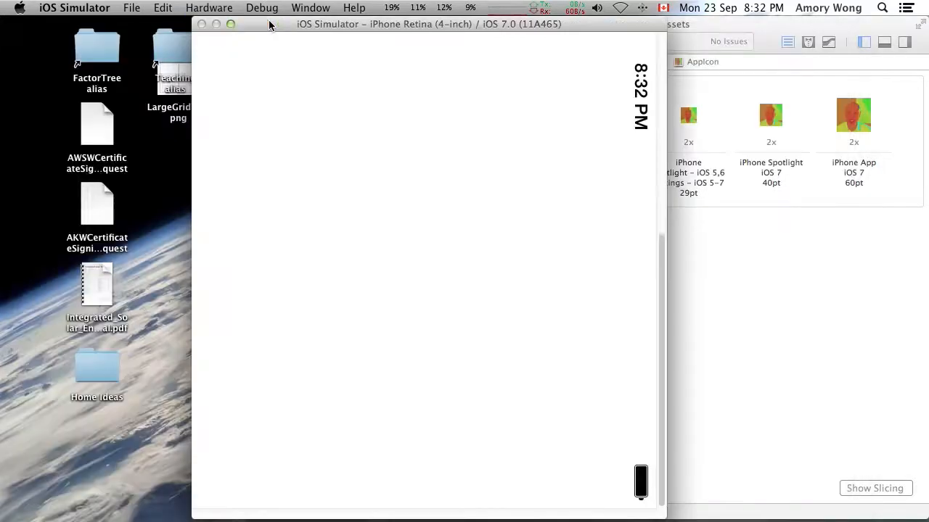
mouse_move(653, 318)
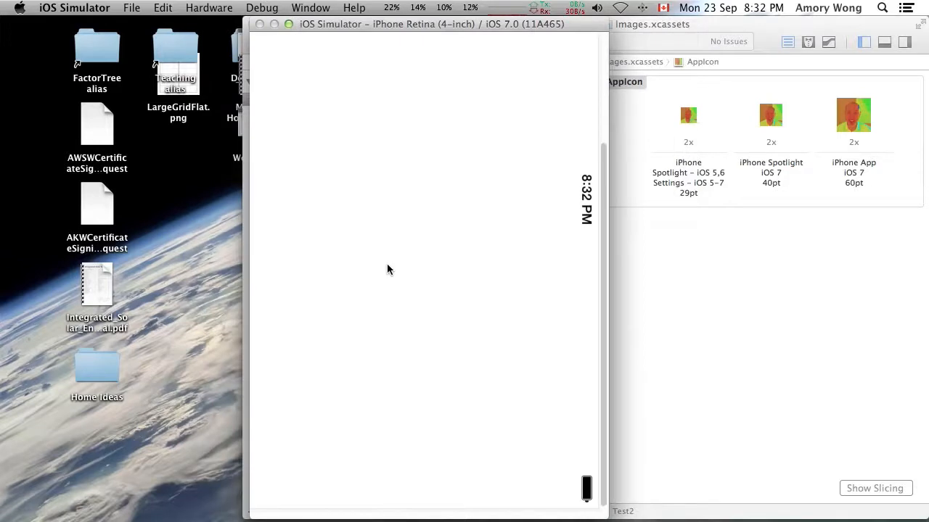
mouse_move(391, 262)
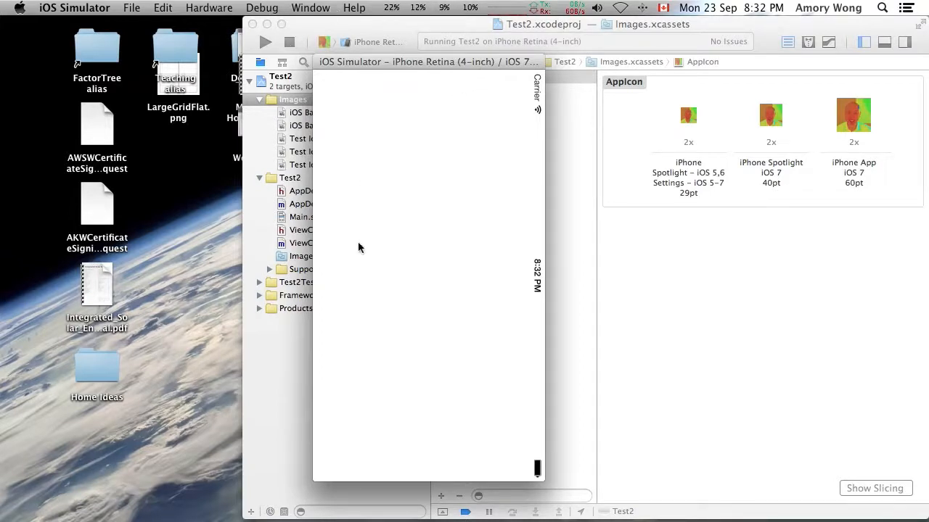
mouse_move(347, 307)
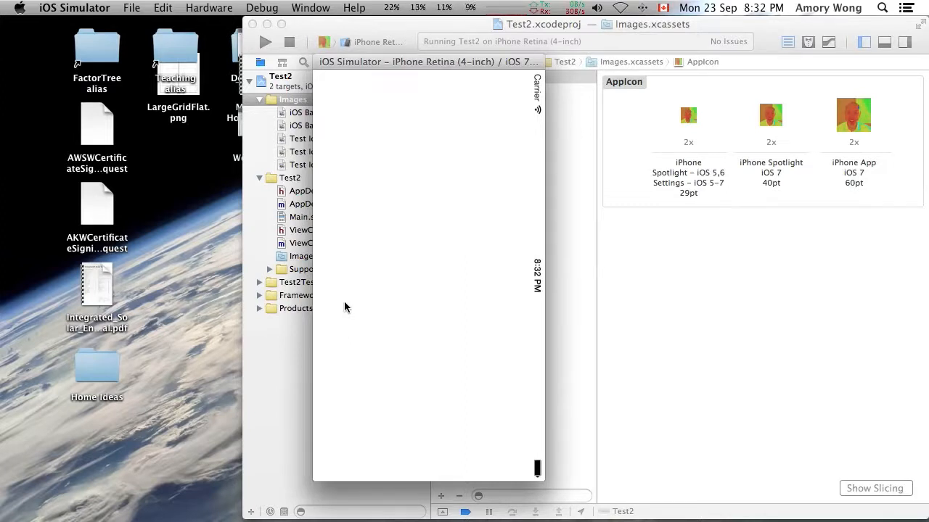
mouse_move(348, 294)
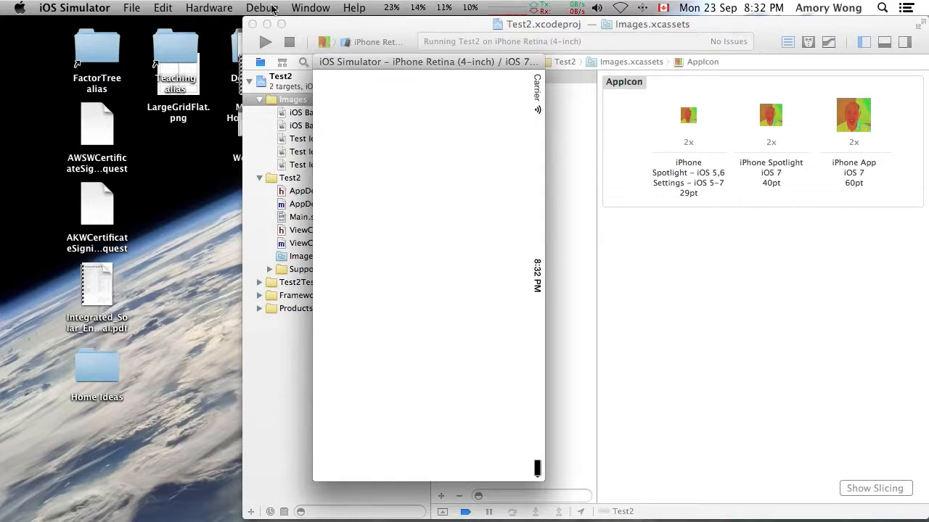
Step: Browse the Simulator's Window and Hardware menus, then quit the Simulator
left_click(311, 8)
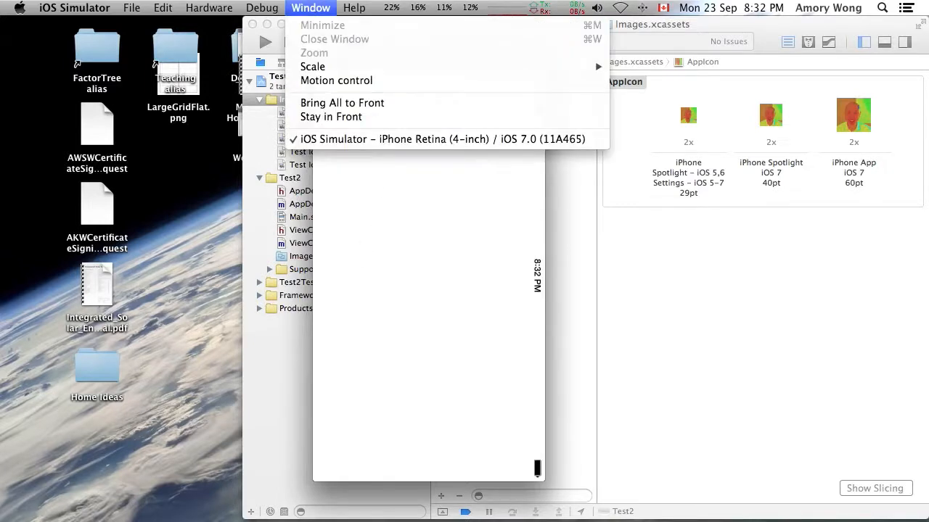
mouse_move(312, 67)
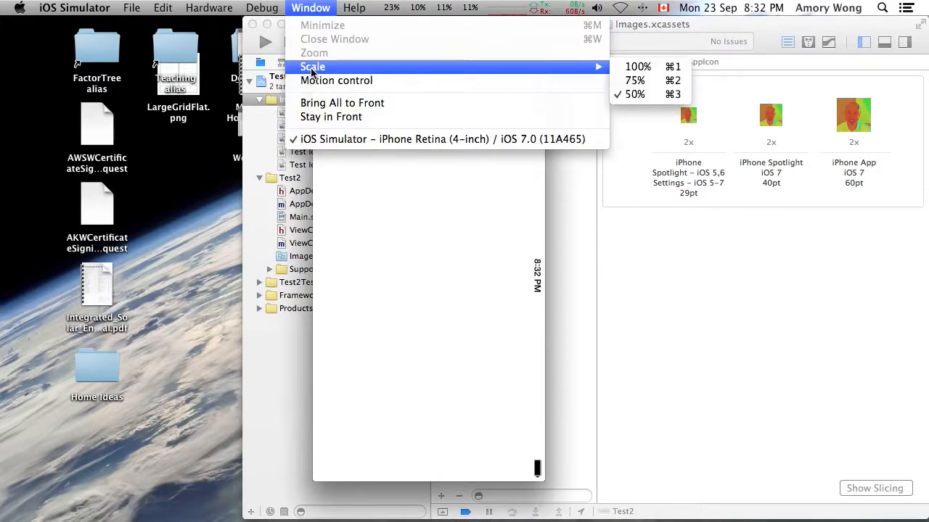
left_click(209, 8)
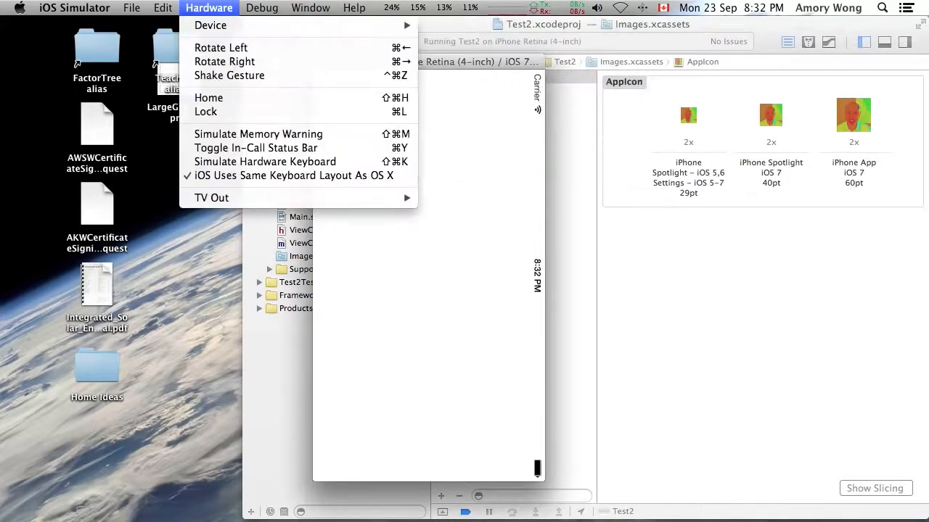
left_click(550, 8)
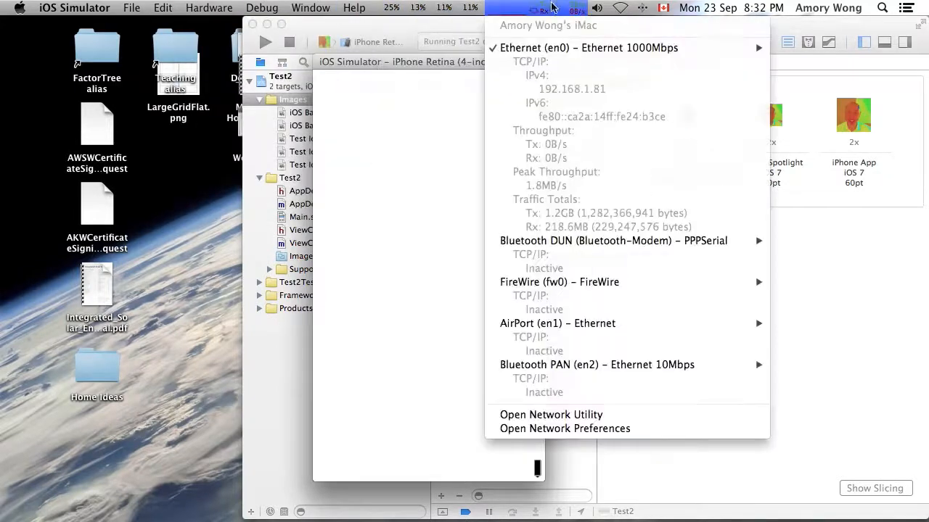
left_click(828, 8)
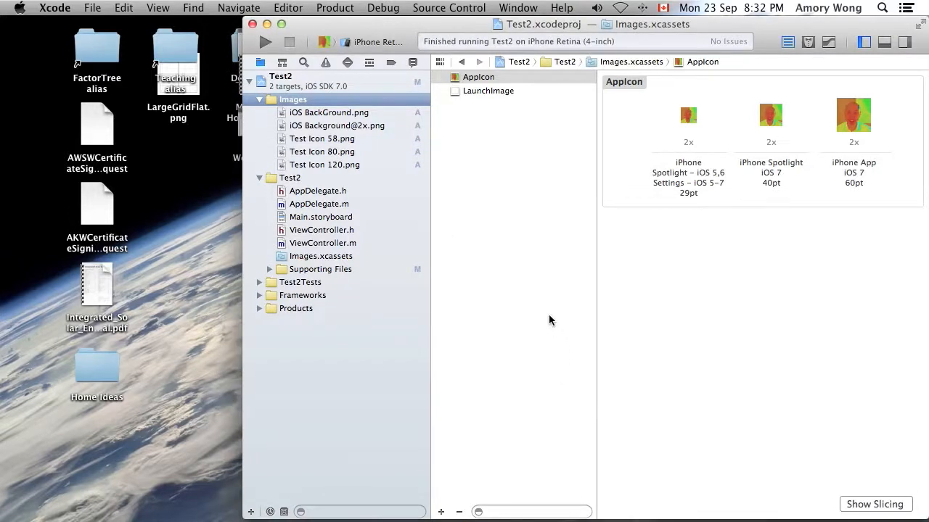
mouse_move(622, 107)
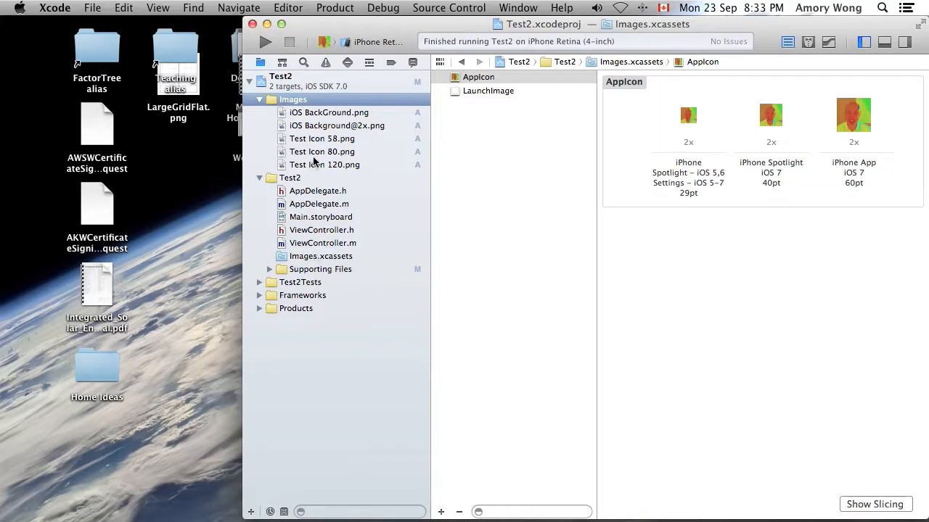
Step: Open Main.storyboard, hide the Navigator, show Utilities, and select the view controller
left_click(320, 217)
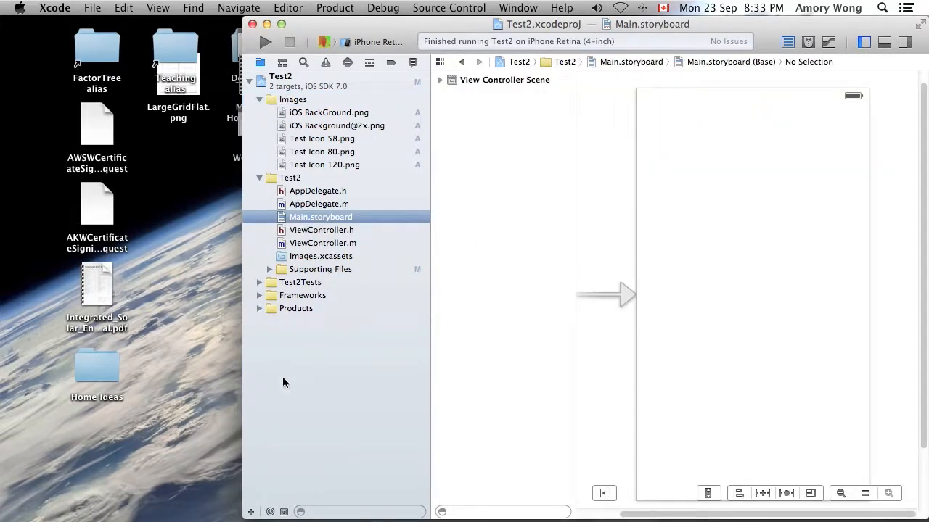
mouse_move(243, 350)
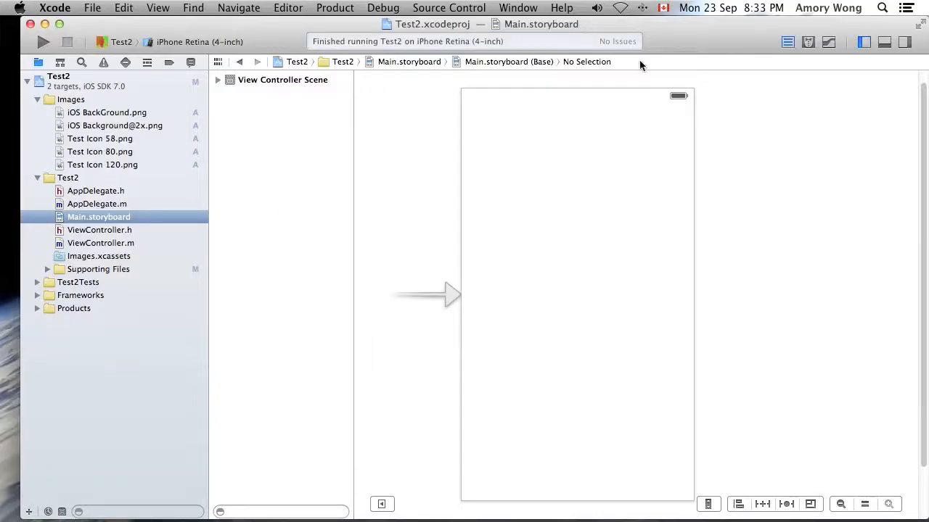
left_click(864, 41)
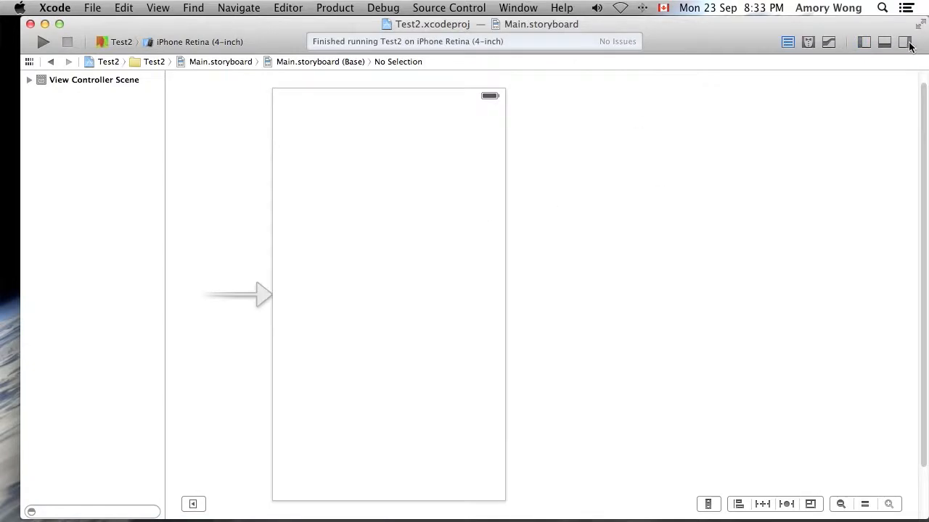
left_click(904, 41)
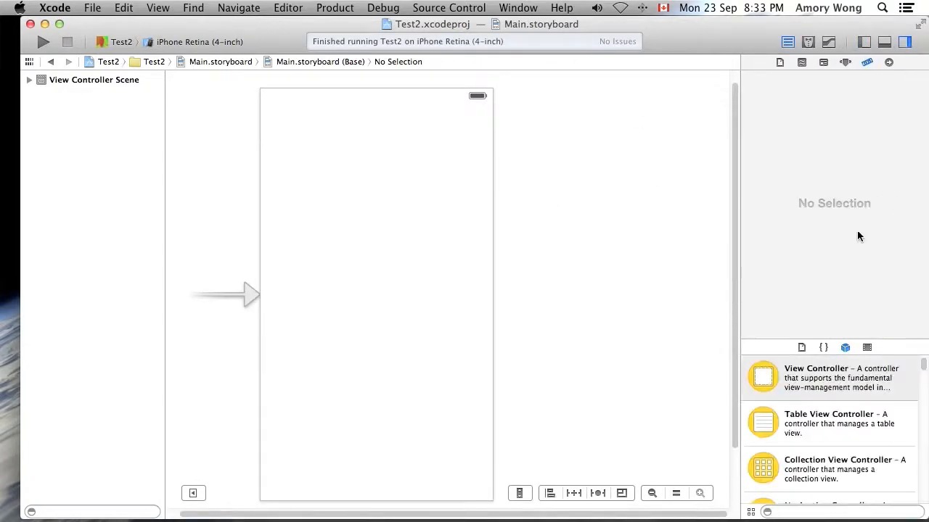
mouse_move(837, 254)
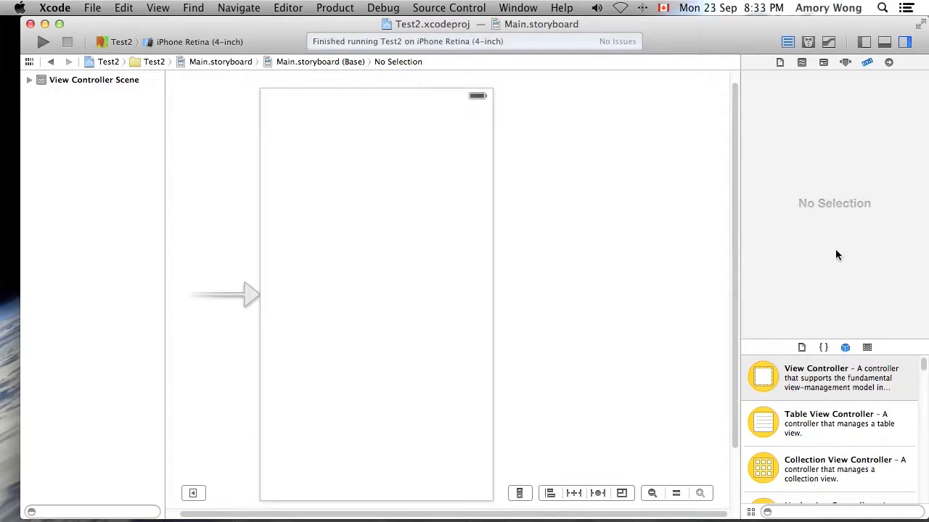
mouse_move(399, 333)
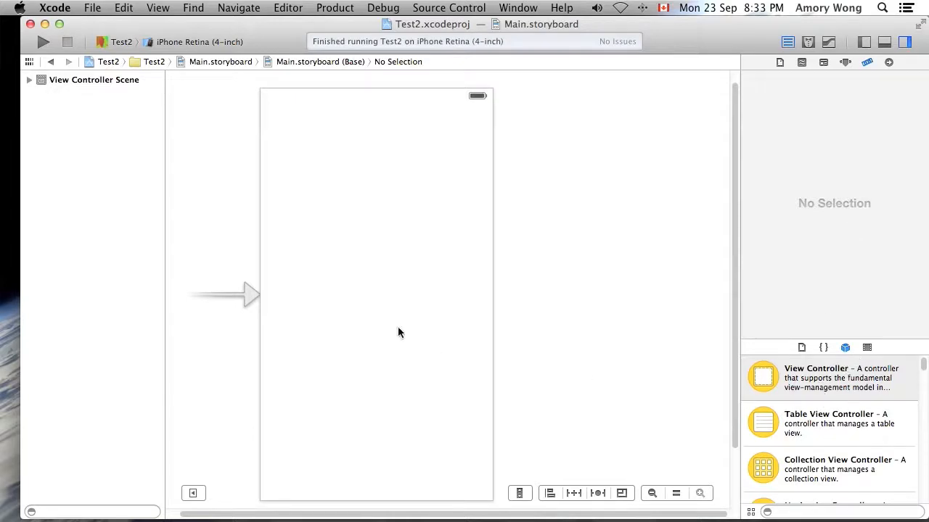
mouse_move(466, 287)
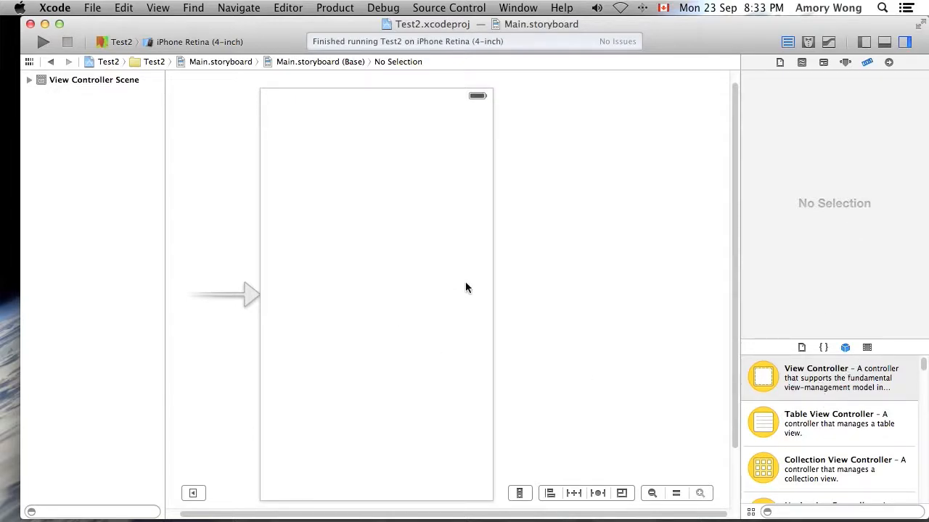
left_click(399, 98)
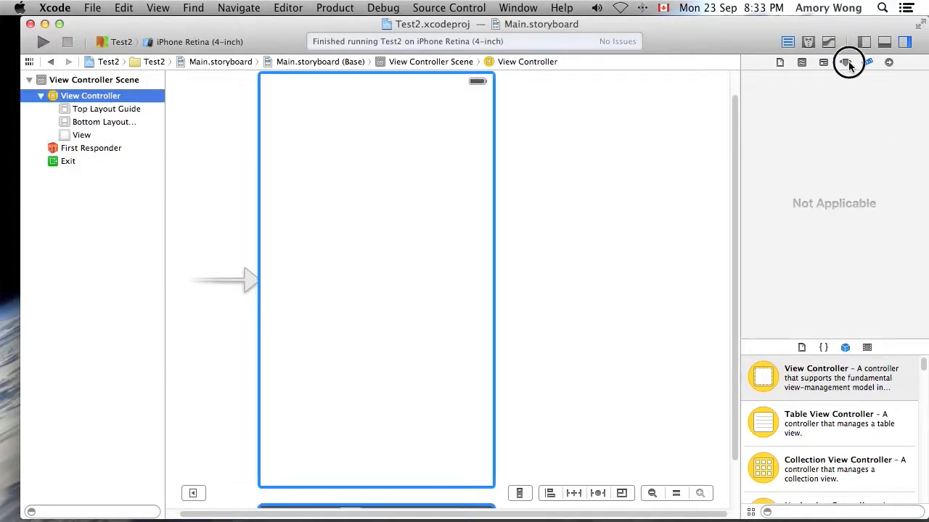
left_click(845, 62)
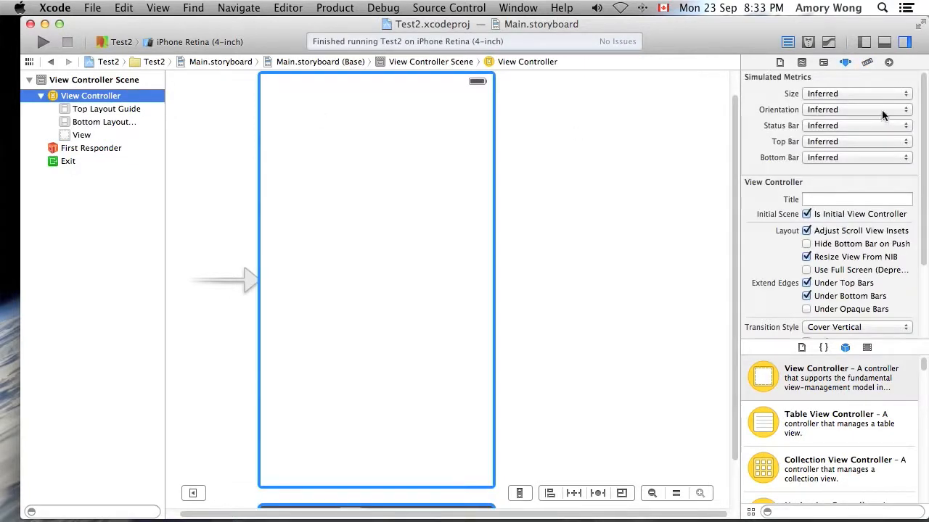
left_click(856, 110)
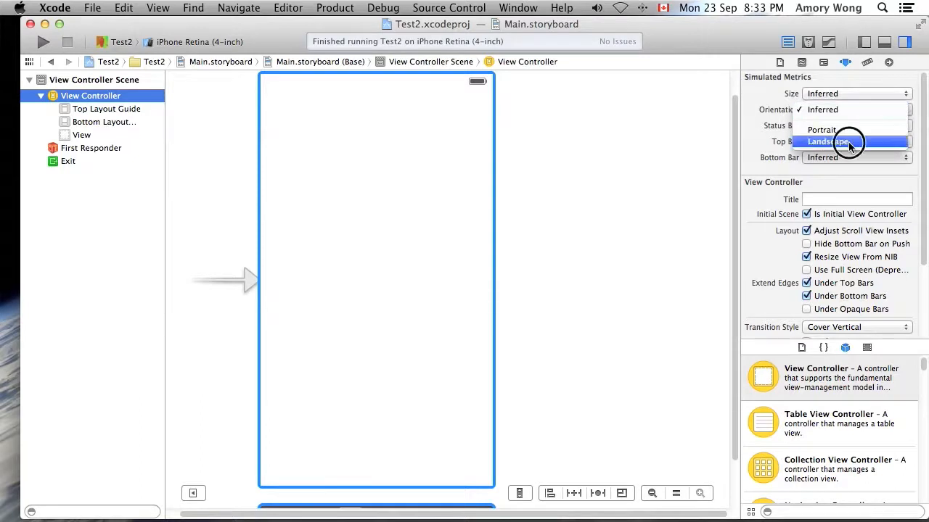
left_click(827, 141)
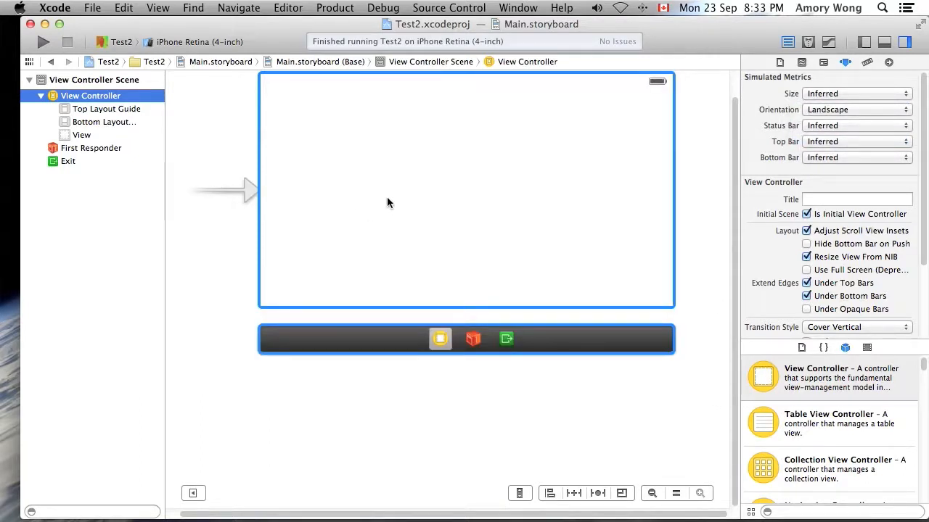
mouse_move(591, 195)
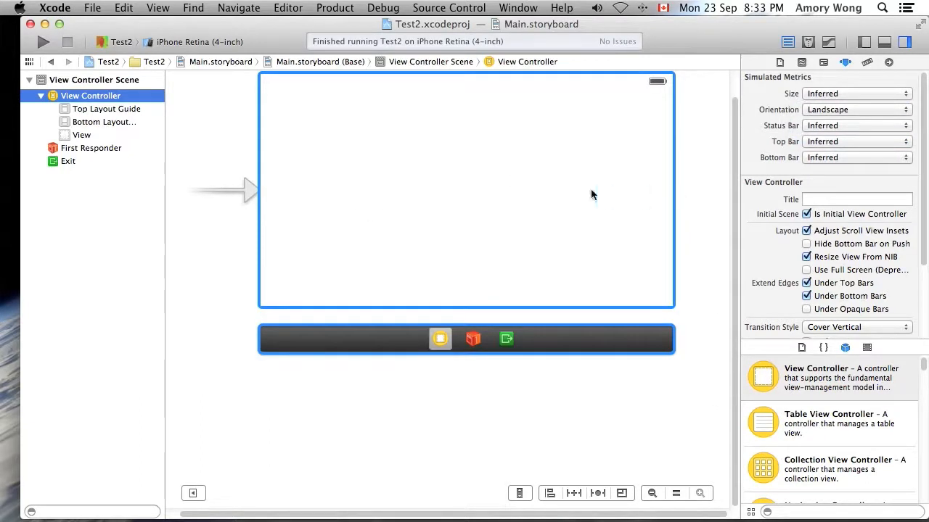
mouse_move(818, 76)
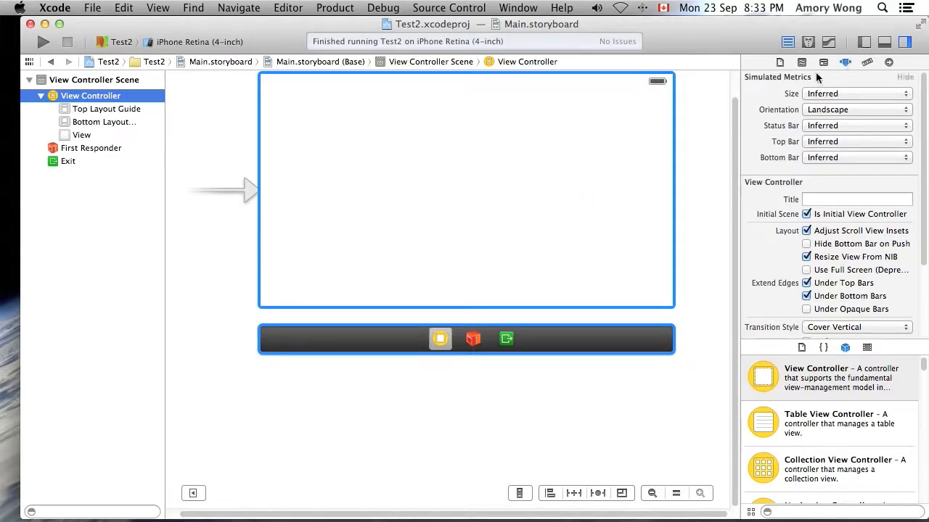
mouse_move(917, 370)
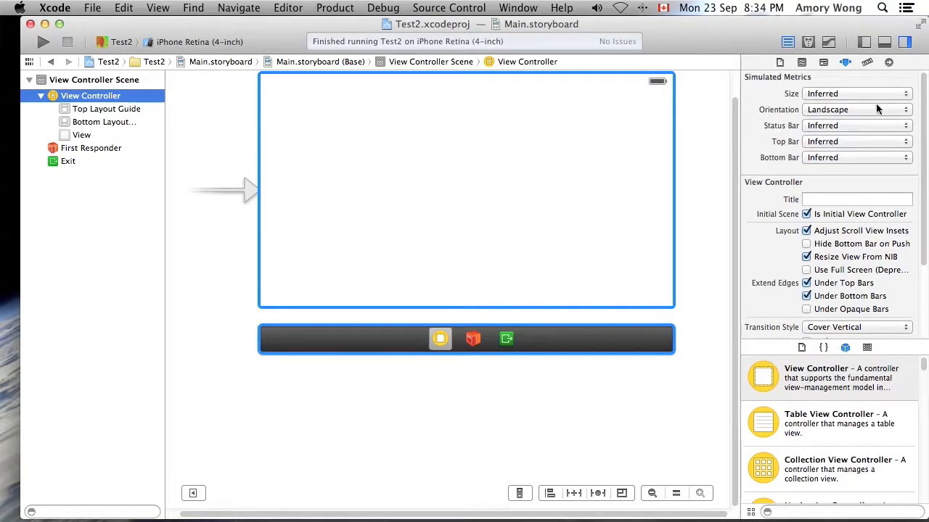
left_click(81, 135)
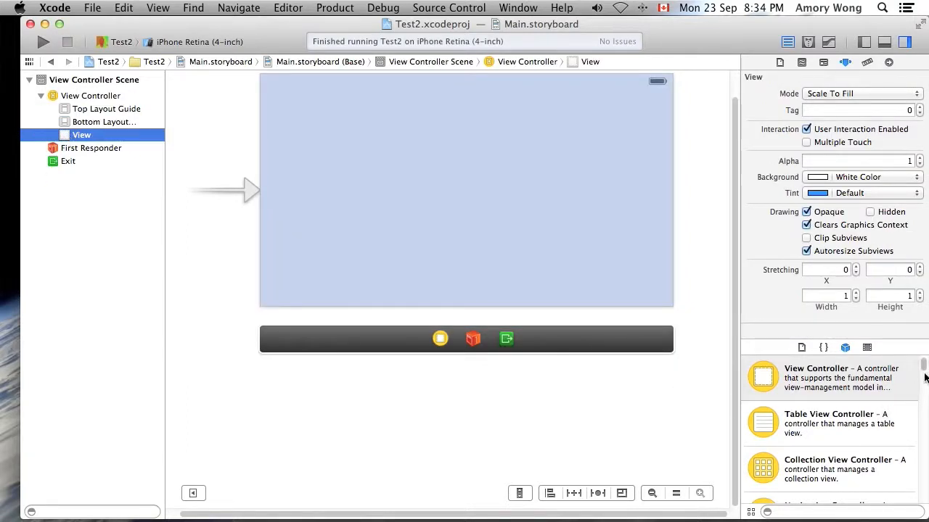
Step: Add an Image View covering the whole view and set its image to iOS Background.png
scroll("down", 3)
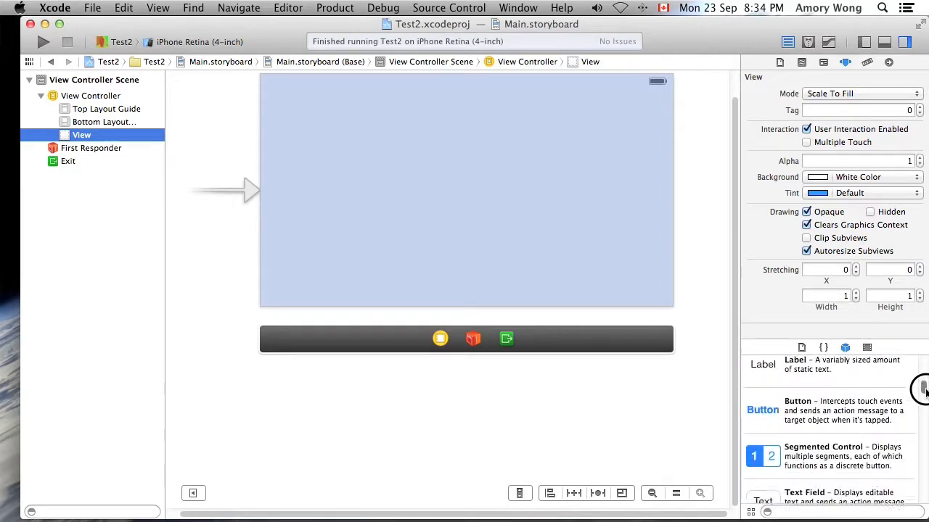
scroll("down", 3)
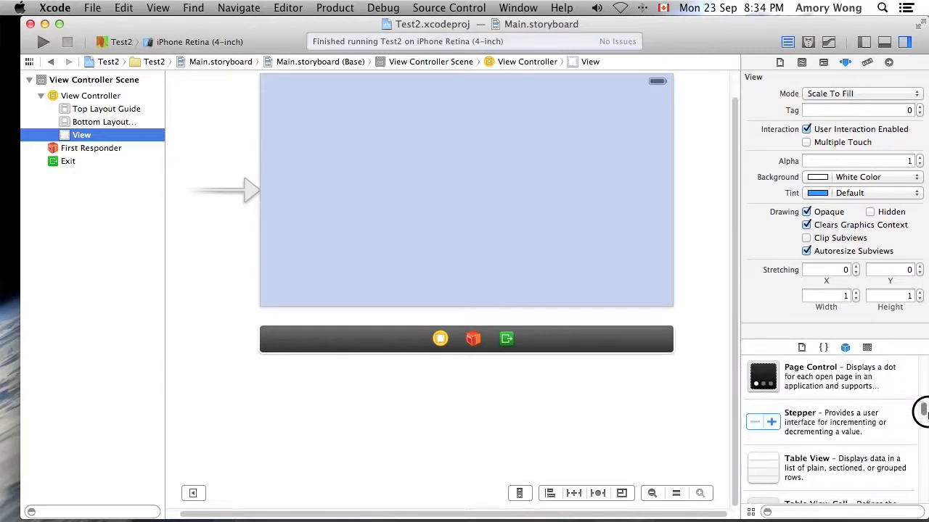
scroll("down", 3)
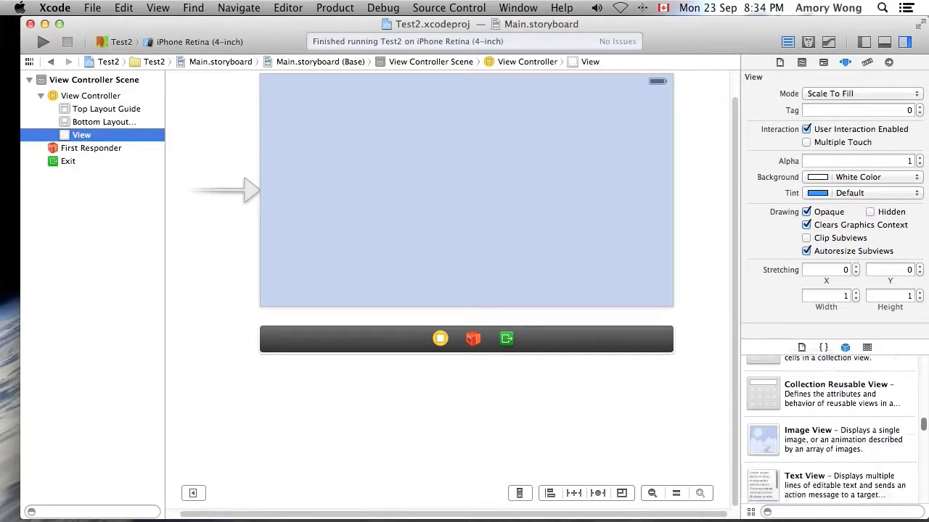
scroll("down", 3)
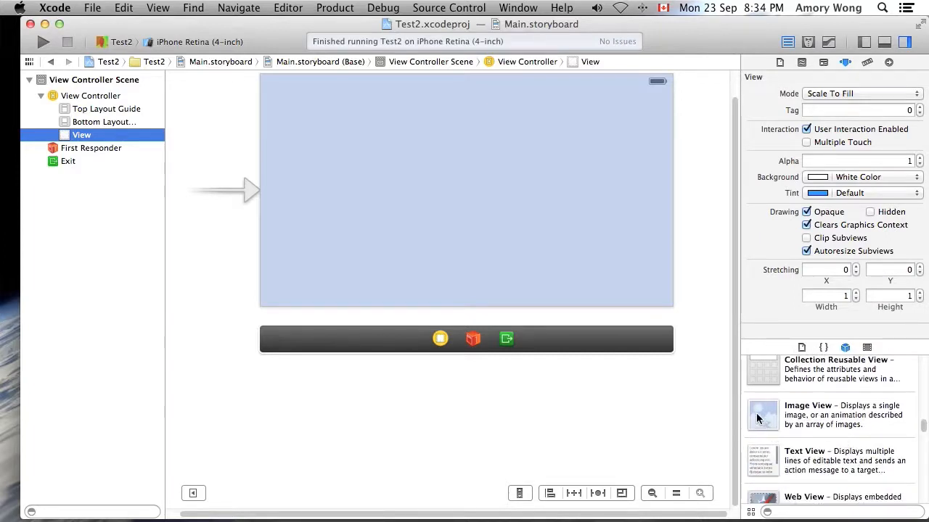
left_click_drag(762, 415, 418, 211)
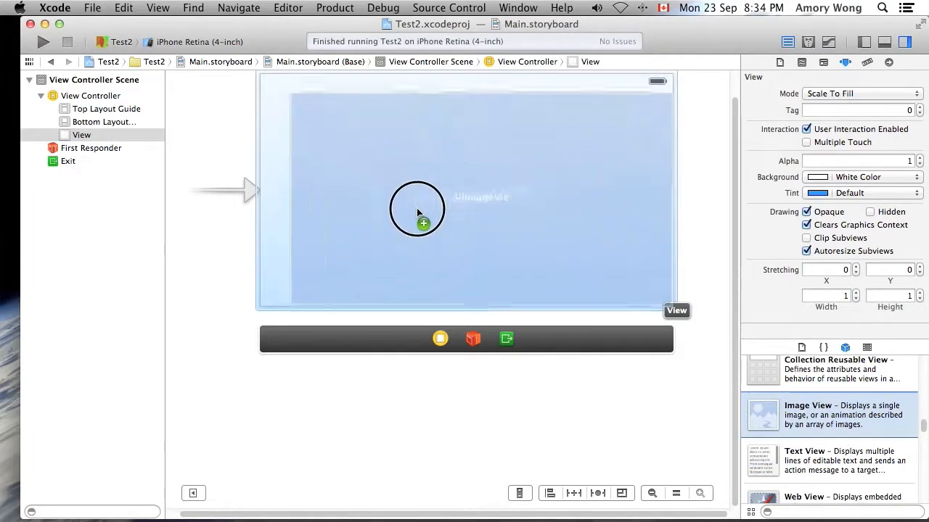
left_click_drag(417, 213, 398, 203)
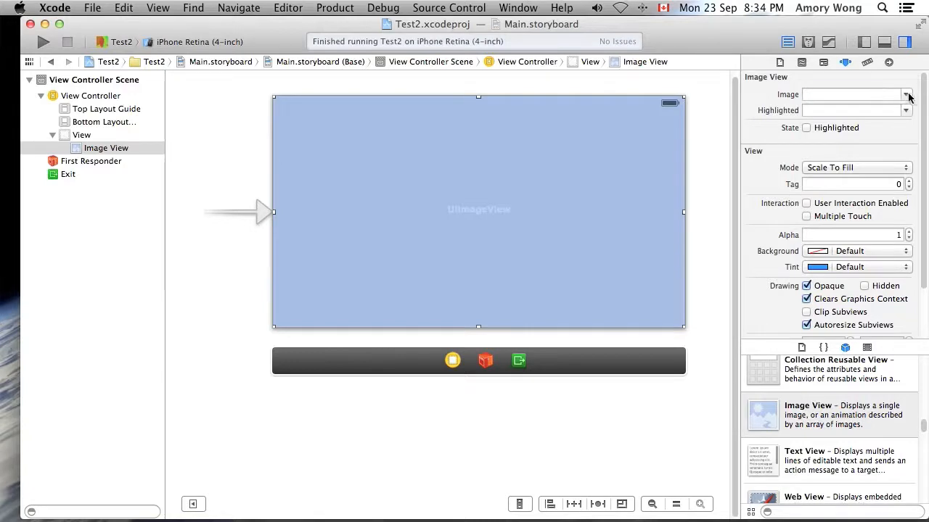
left_click(906, 94)
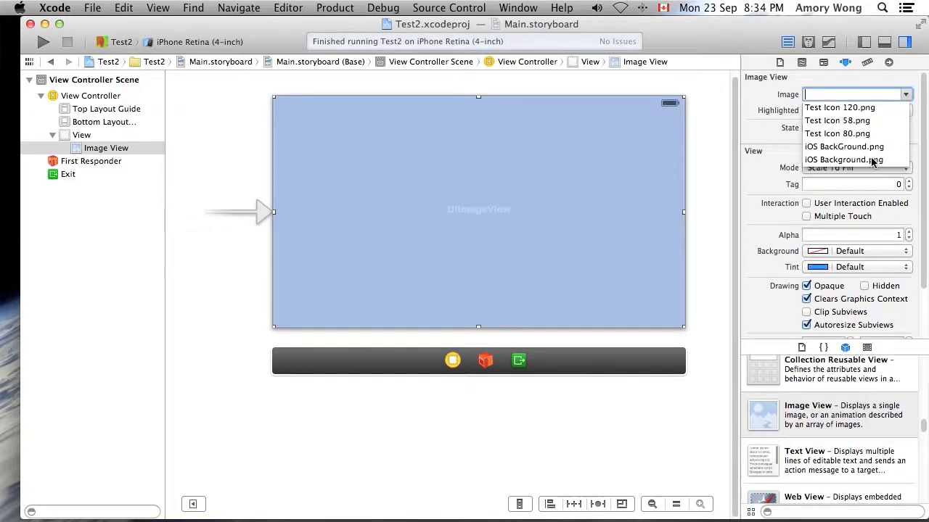
left_click(843, 160)
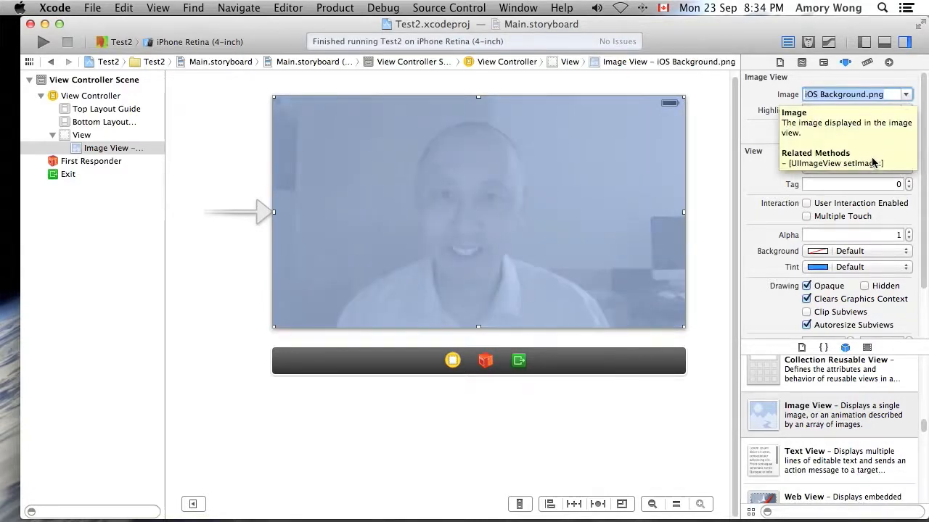
mouse_move(600, 473)
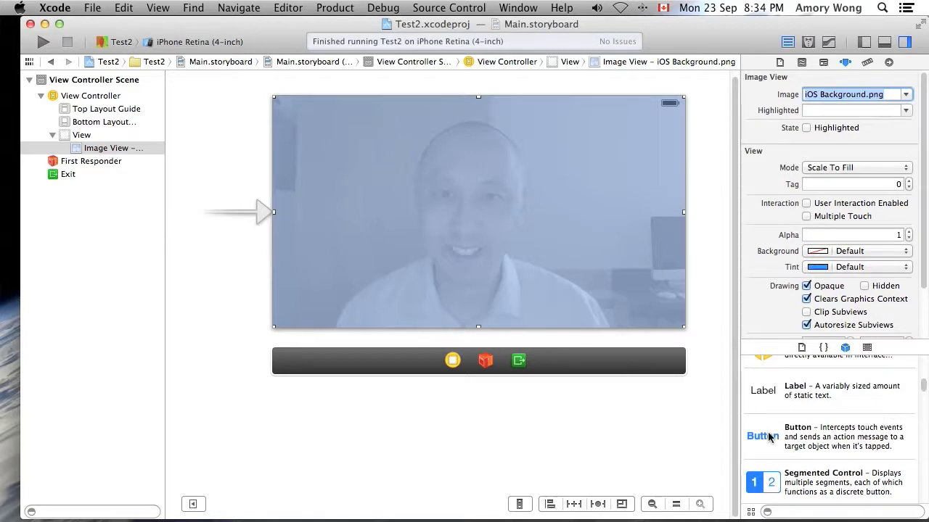
mouse_move(416, 201)
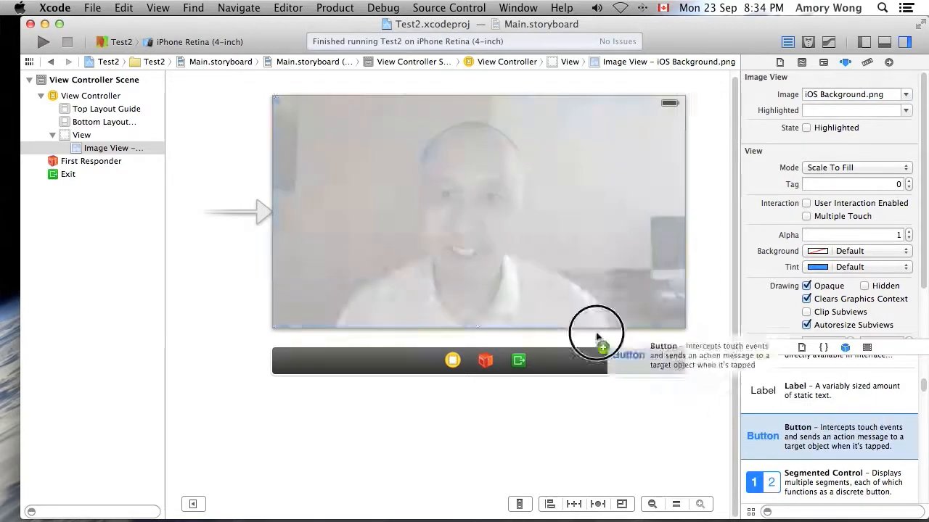
Step: Drop a Button near the view's top-left corner and select it
left_click_drag(595, 338, 319, 121)
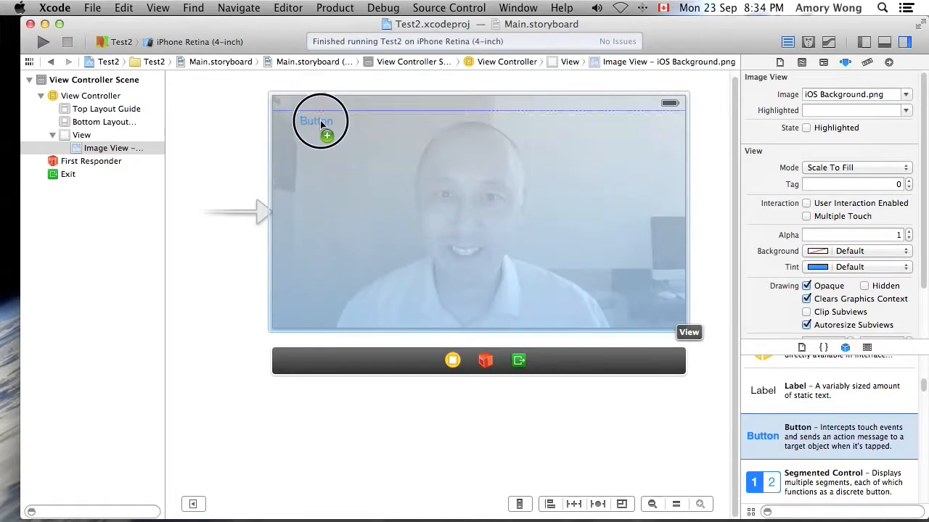
left_click(315, 121)
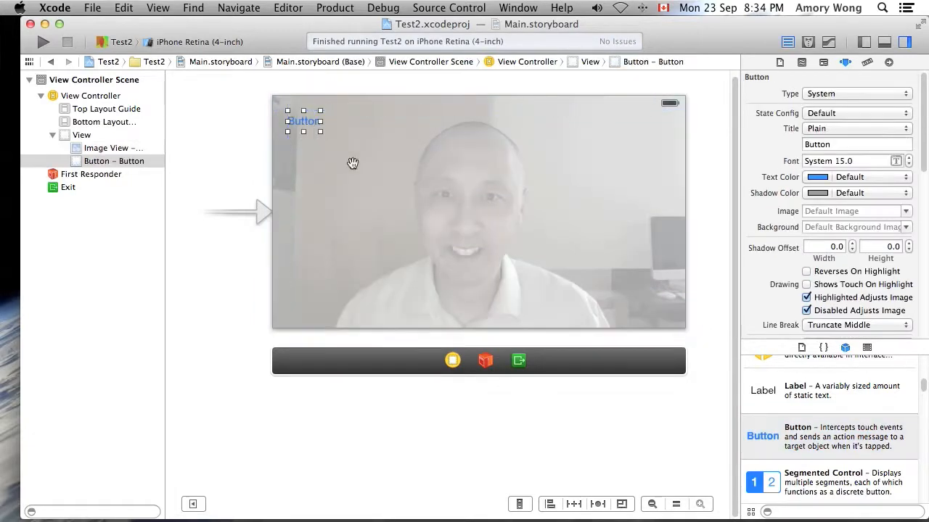
mouse_move(452, 360)
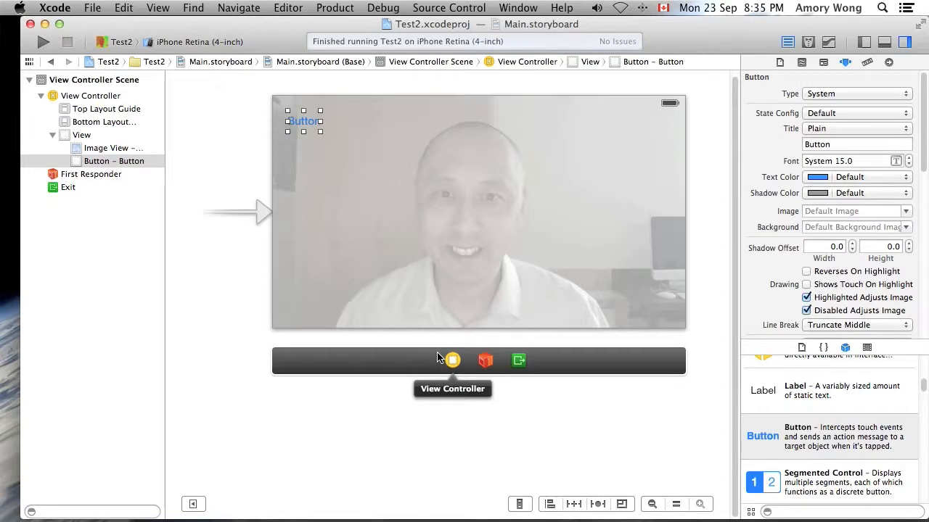
mouse_move(566, 339)
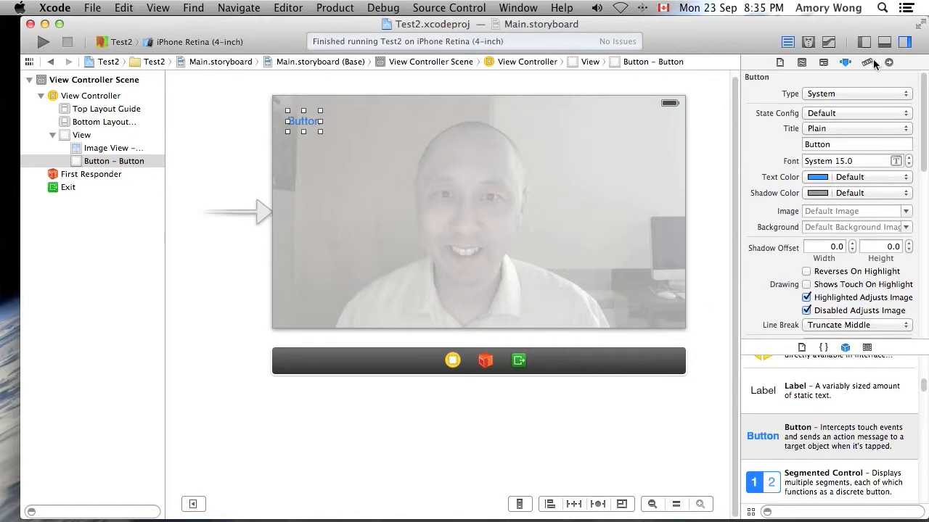
mouse_move(868, 62)
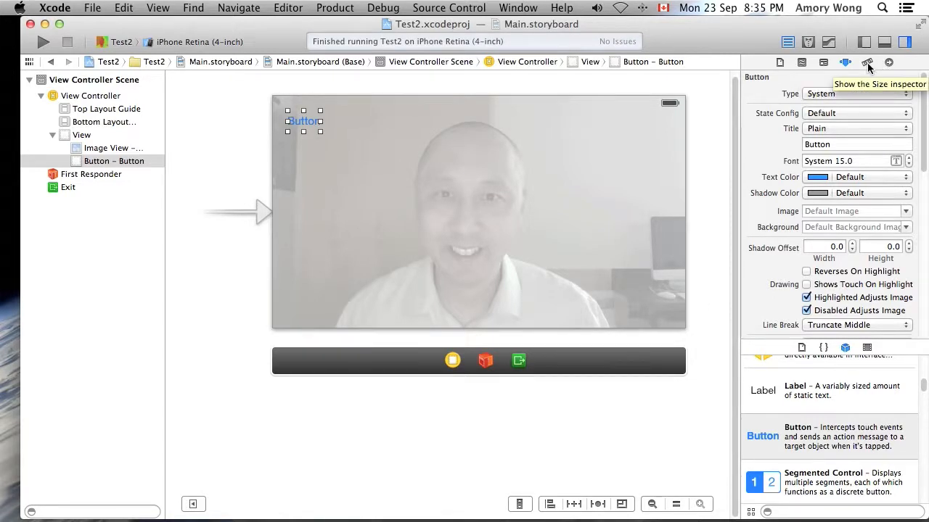
Step: Set the button's width to 120 in the Size inspector, keeping it at 20, 20
left_click(867, 62)
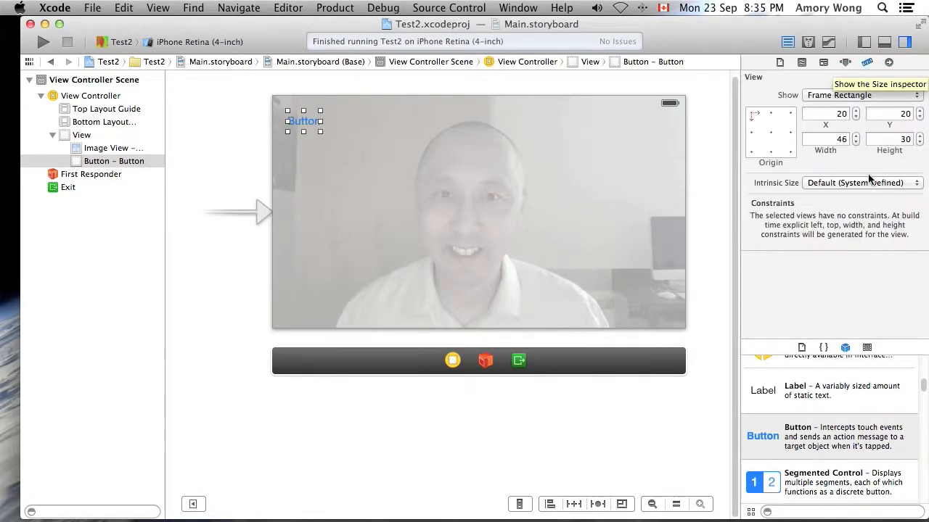
left_click(823, 138)
type("120")
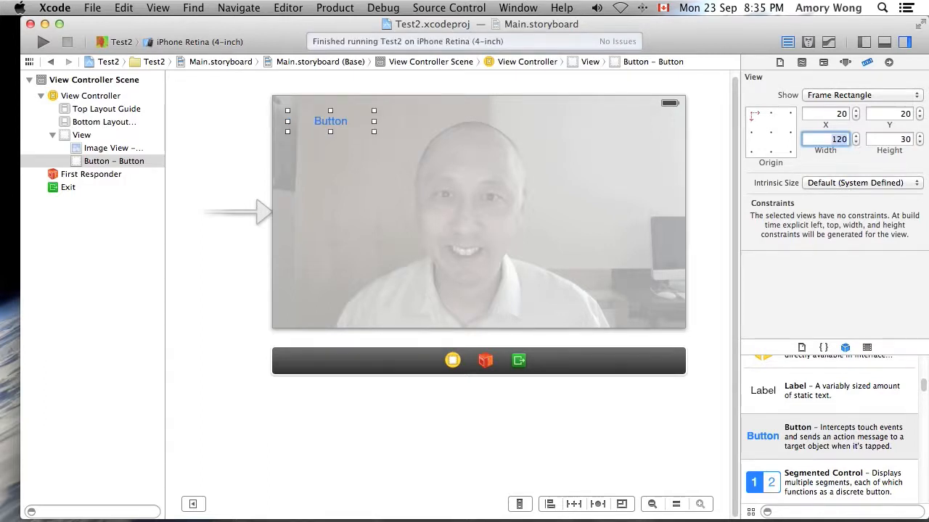
mouse_move(851, 87)
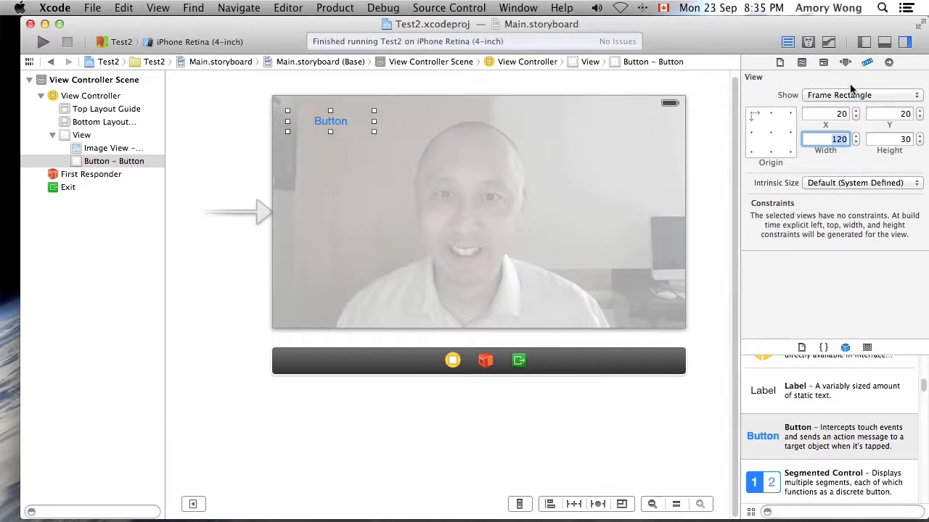
left_click(846, 62)
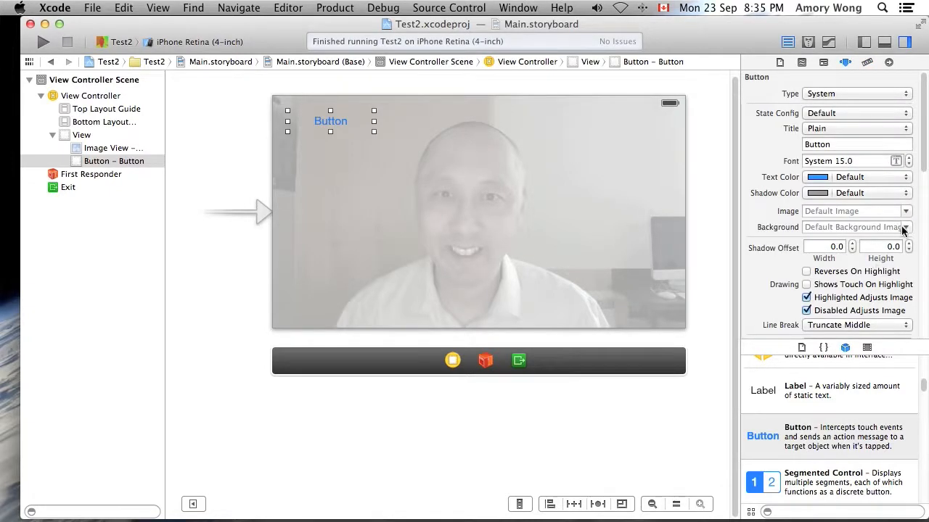
left_click(906, 227)
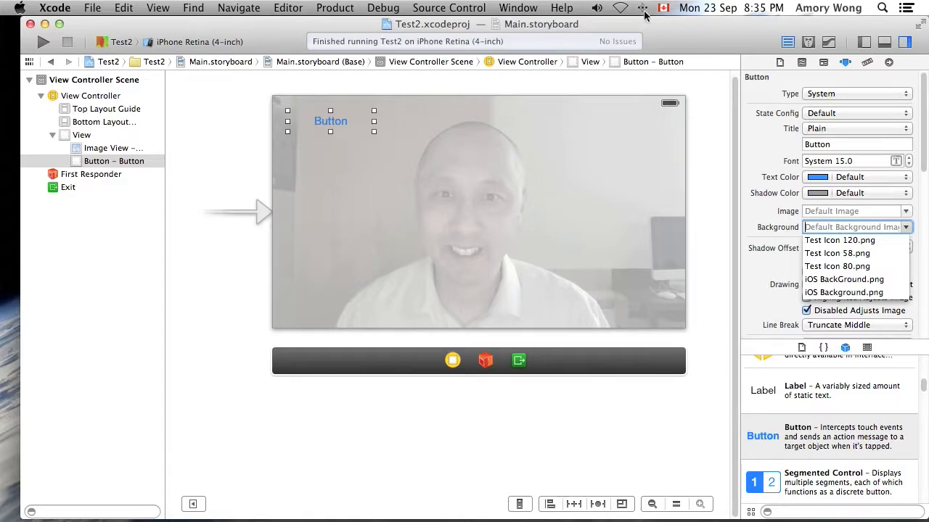
left_click(856, 226)
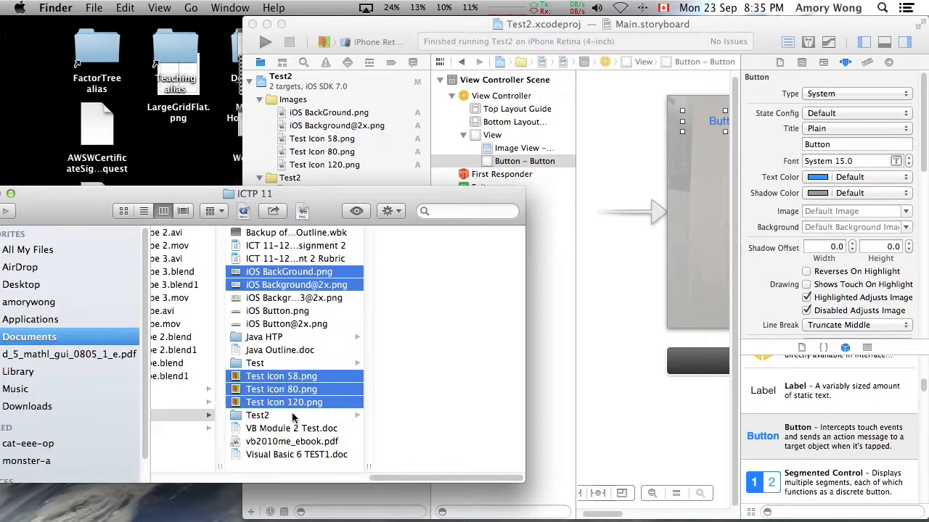
left_click(278, 311)
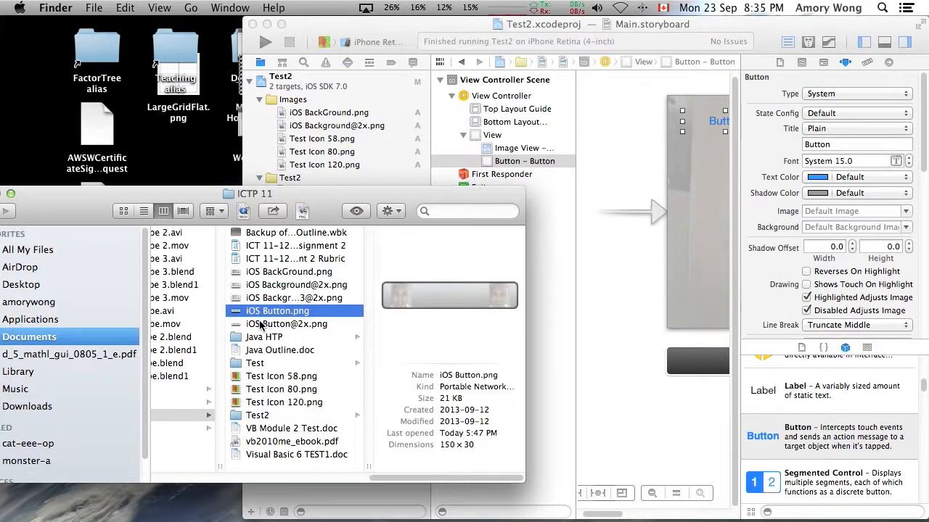
left_click(286, 323)
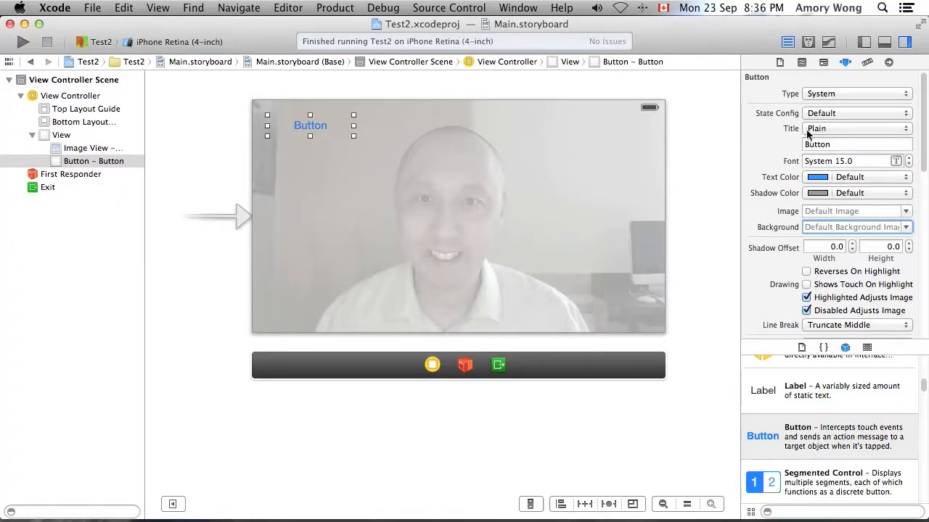
mouse_move(878, 201)
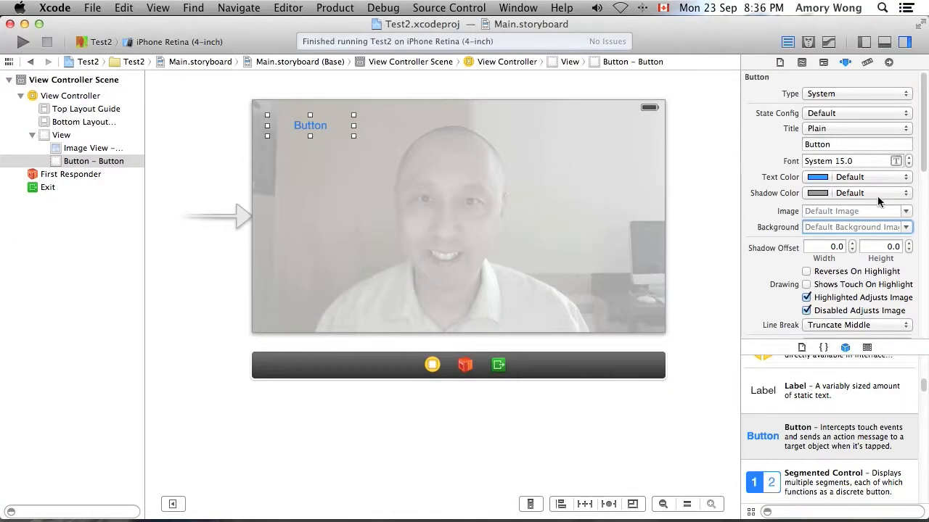
Step: Set the button's Background image to iOS Button.png in the Attributes inspector
left_click(906, 226)
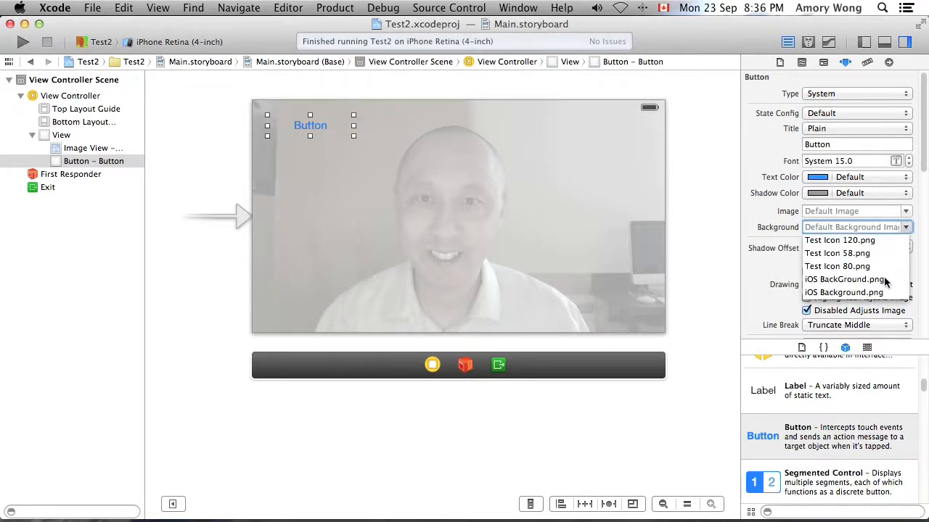
left_click(837, 266)
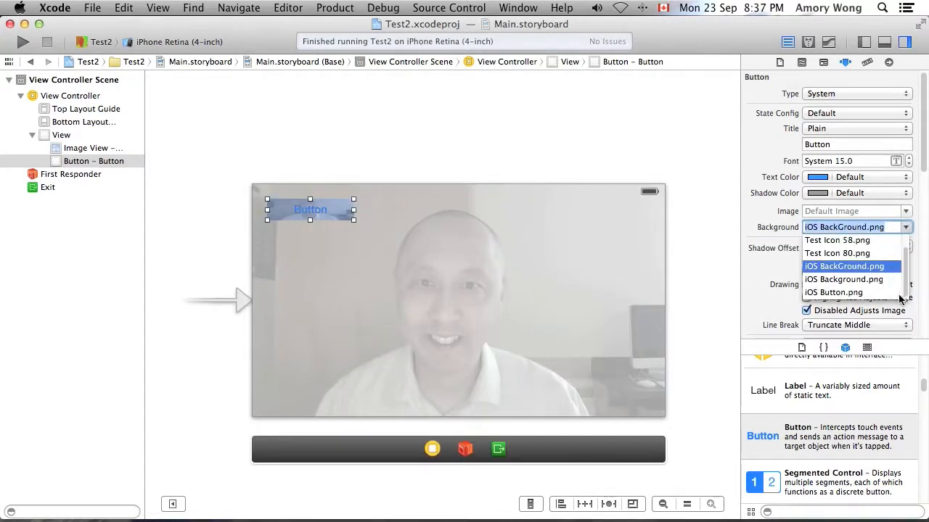
mouse_move(822, 296)
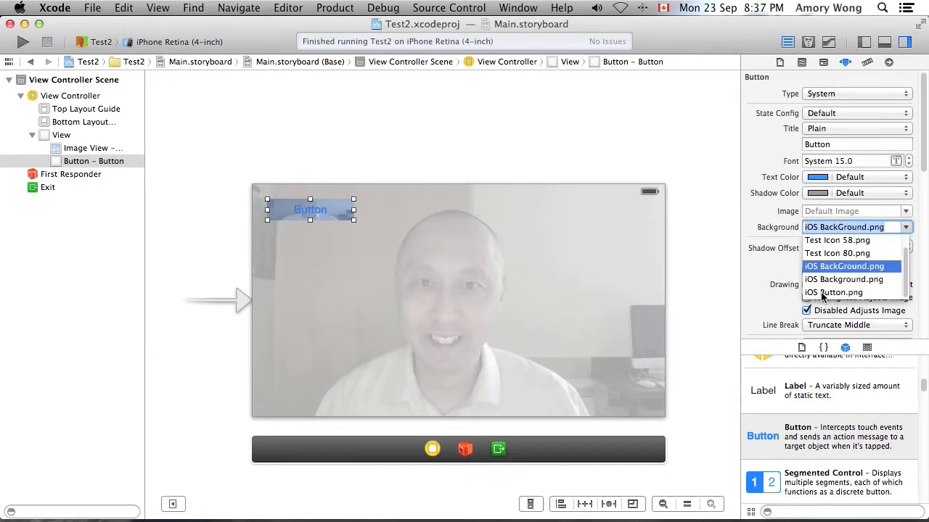
left_click(833, 292)
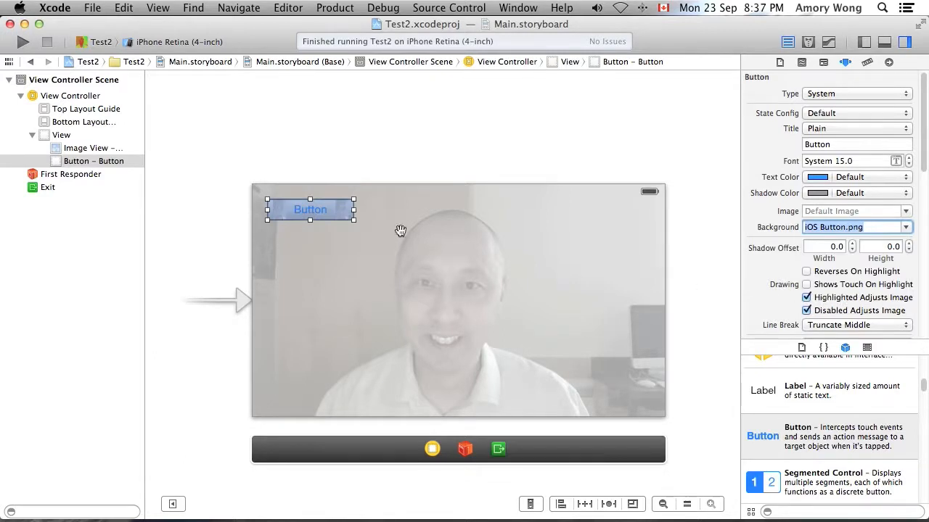
mouse_move(375, 142)
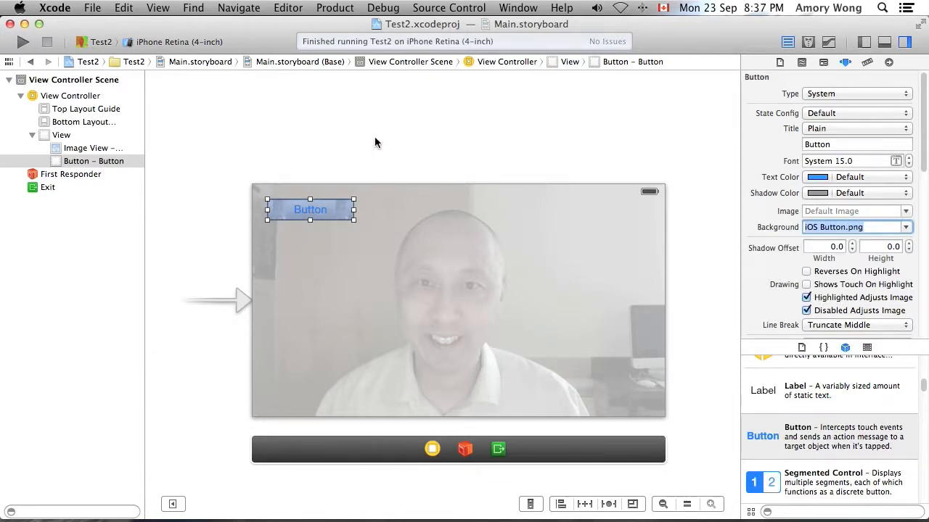
mouse_move(471, 129)
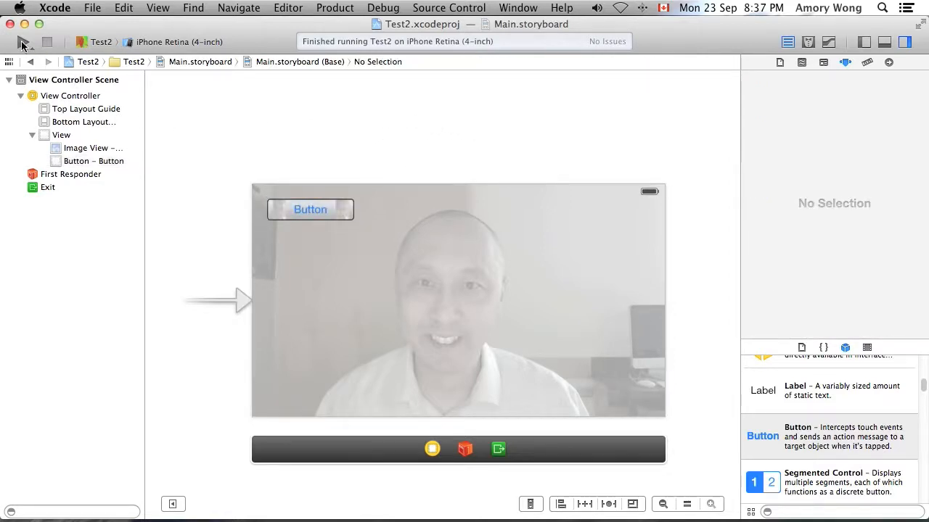
Step: Run Test2 on the 4-inch iPhone simulator and tap the image-backed button twice
left_click(12, 42)
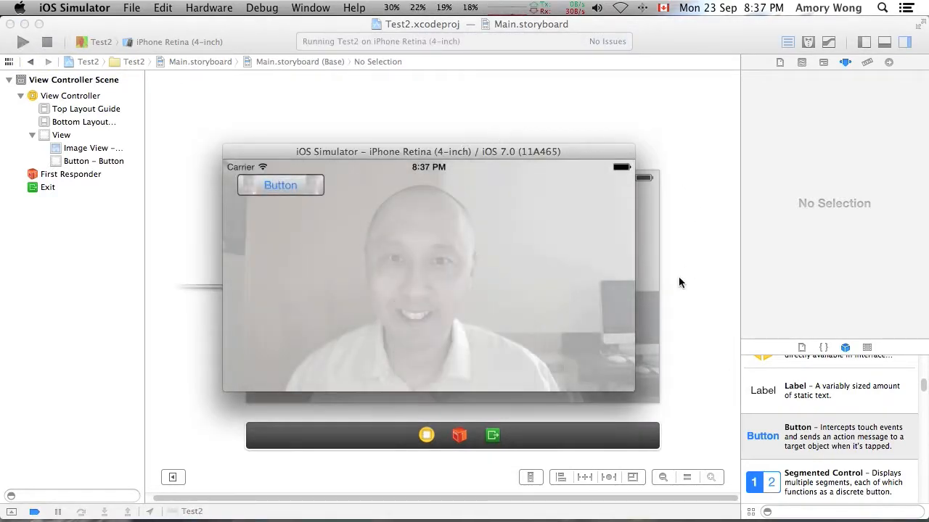
left_click(298, 185)
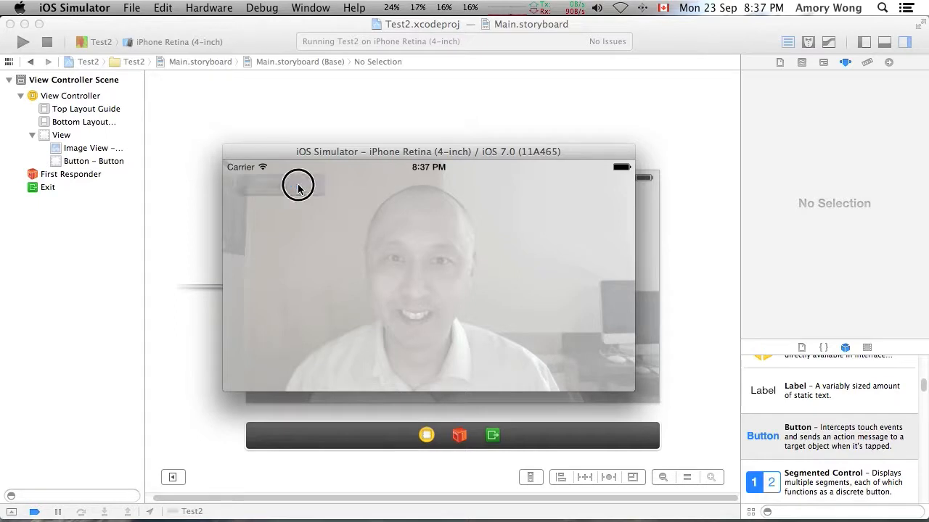
left_click(281, 185)
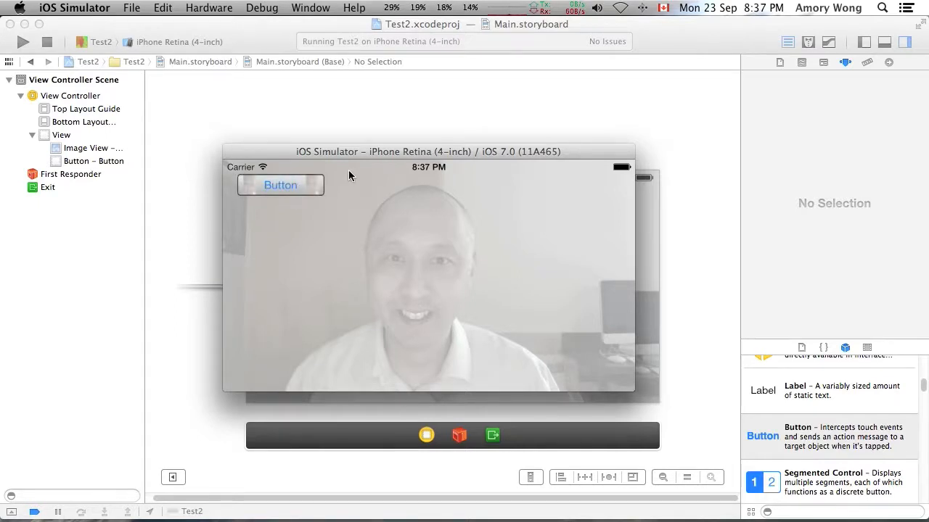
mouse_move(289, 155)
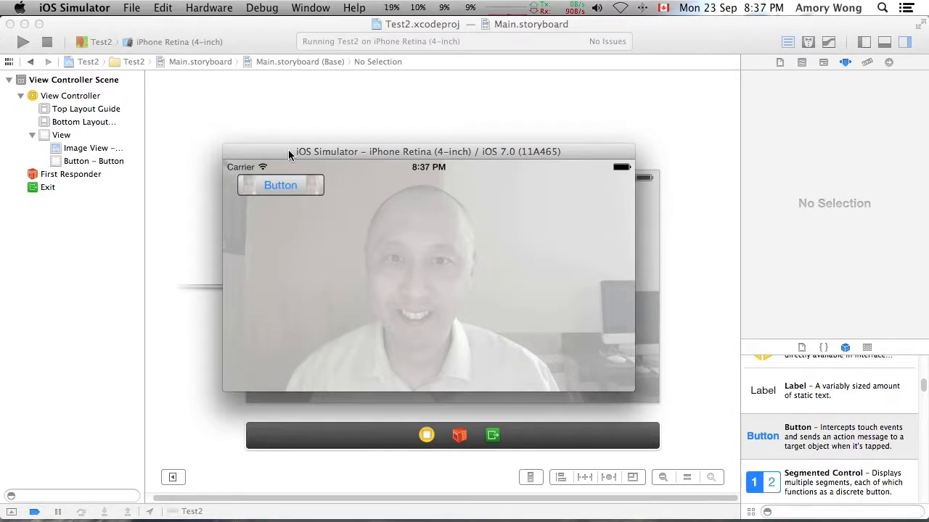
mouse_move(582, 153)
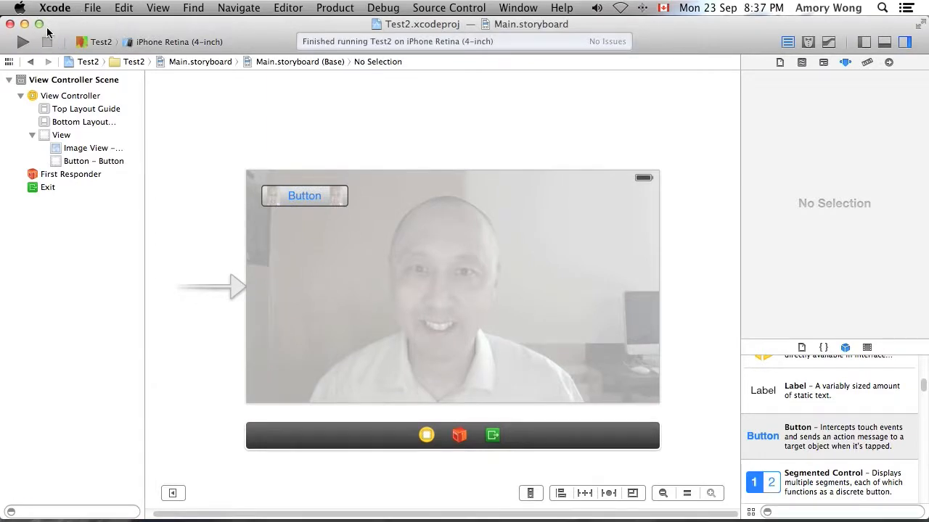
Step: Switch the destination to iPhone Retina (3.5-inch) and run Test2 there
left_click(174, 42)
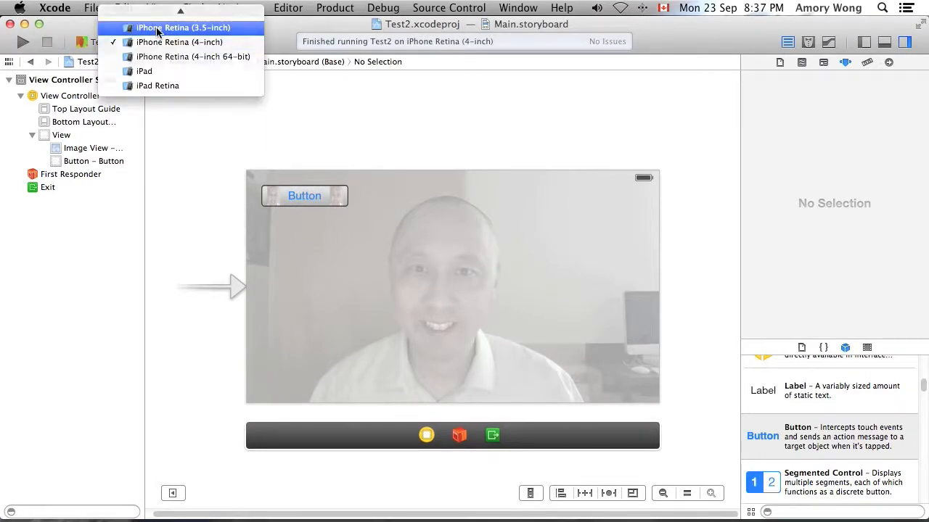
left_click(183, 27)
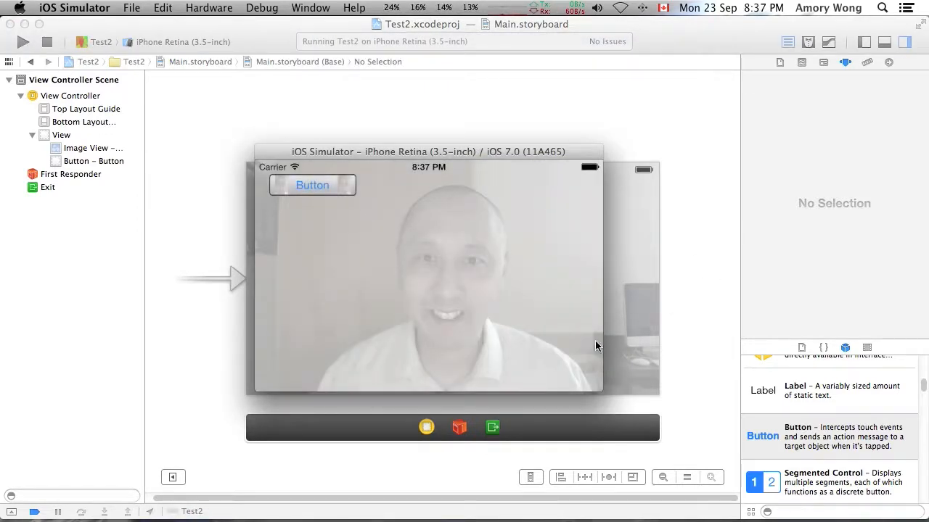
mouse_move(611, 312)
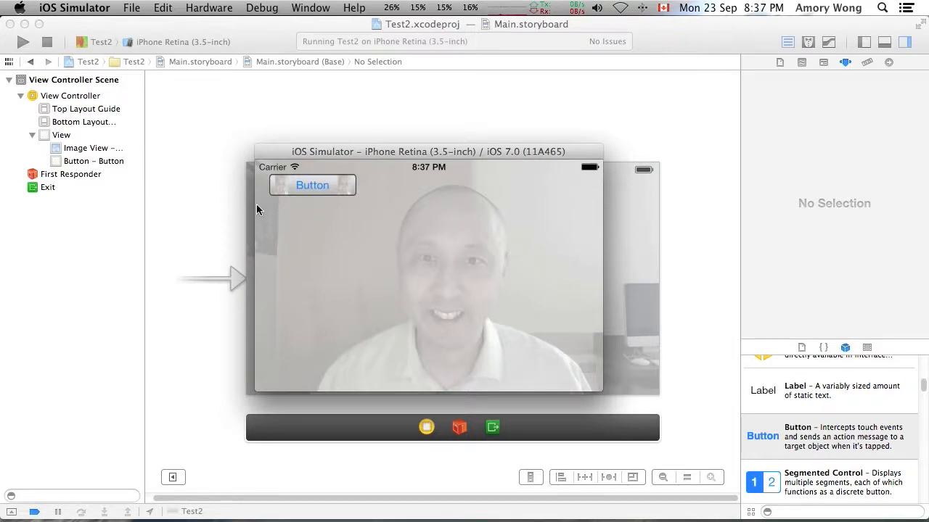
left_click(205, 101)
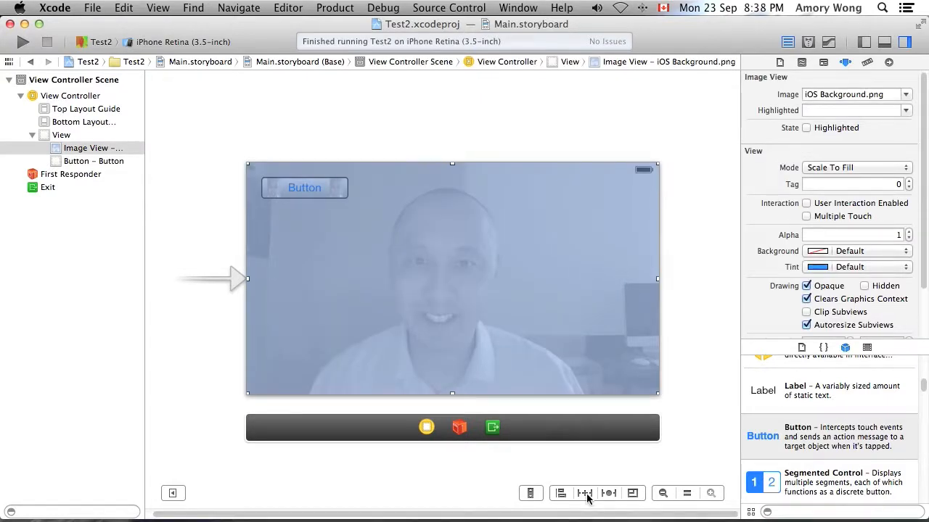
Step: Pin the background image view's edge spacing at 0 and add the 2 constraints
left_click(584, 493)
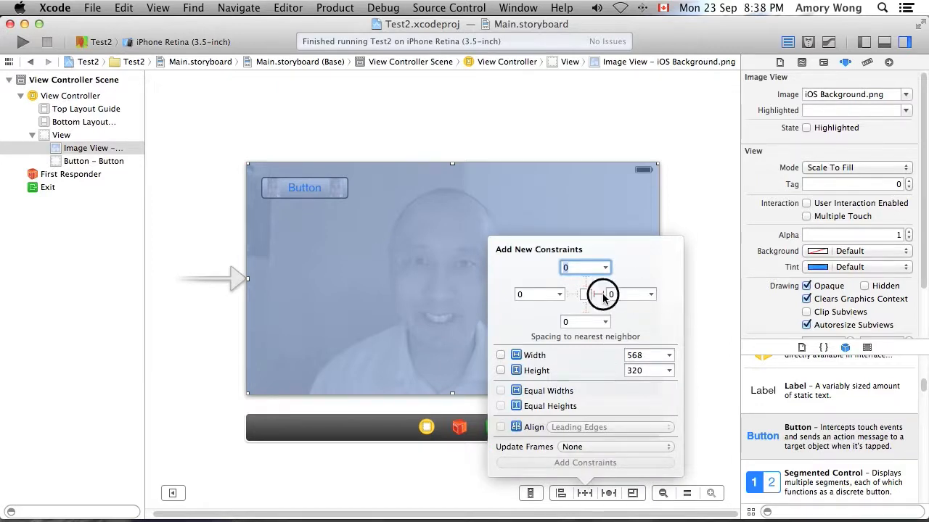
left_click(585, 294)
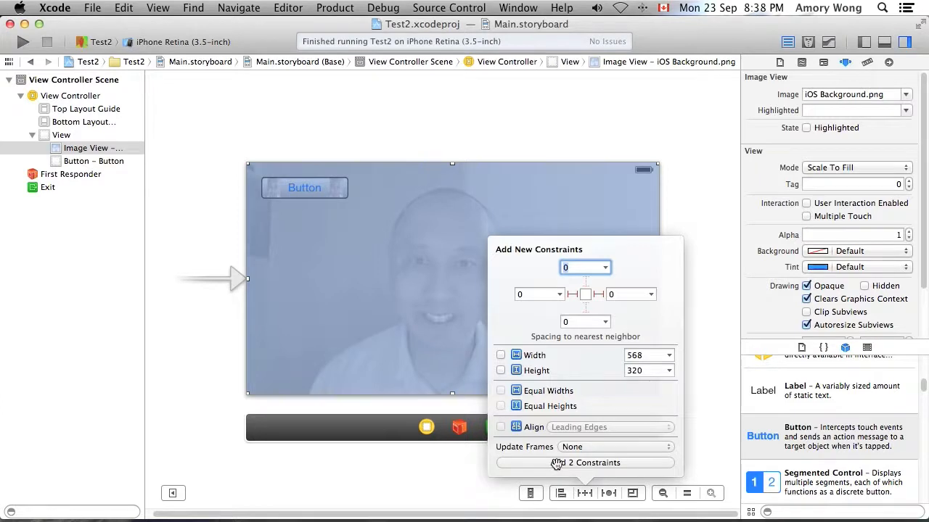
left_click(585, 463)
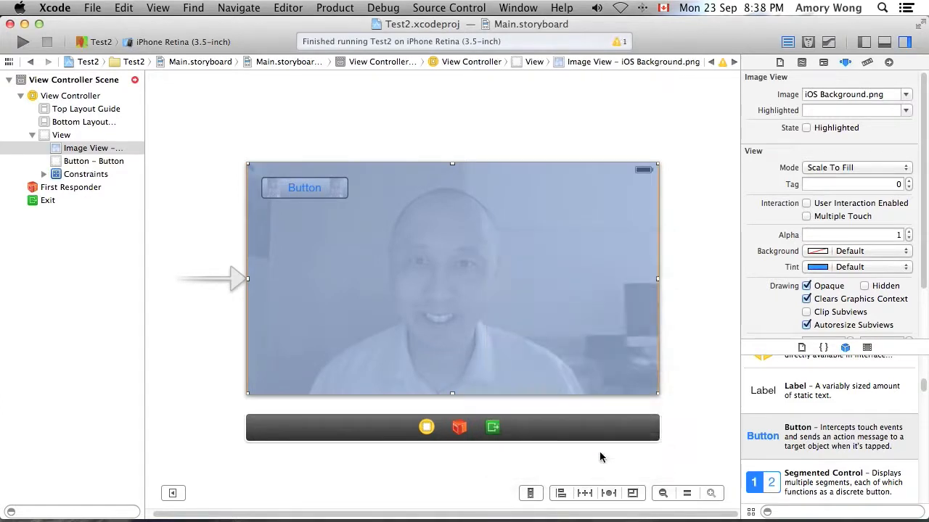
mouse_move(688, 209)
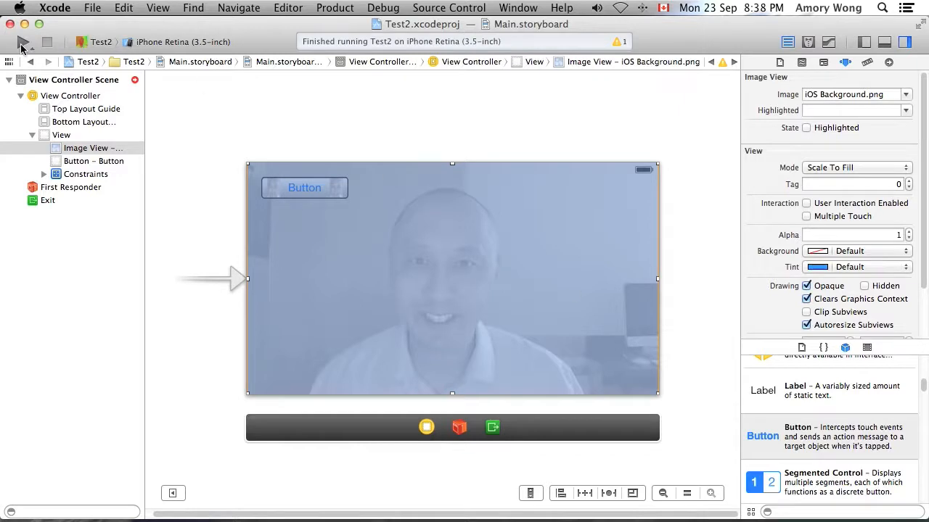
Step: Run Test2 on the 3.5-inch iPhone simulator with the constrained background
left_click(23, 41)
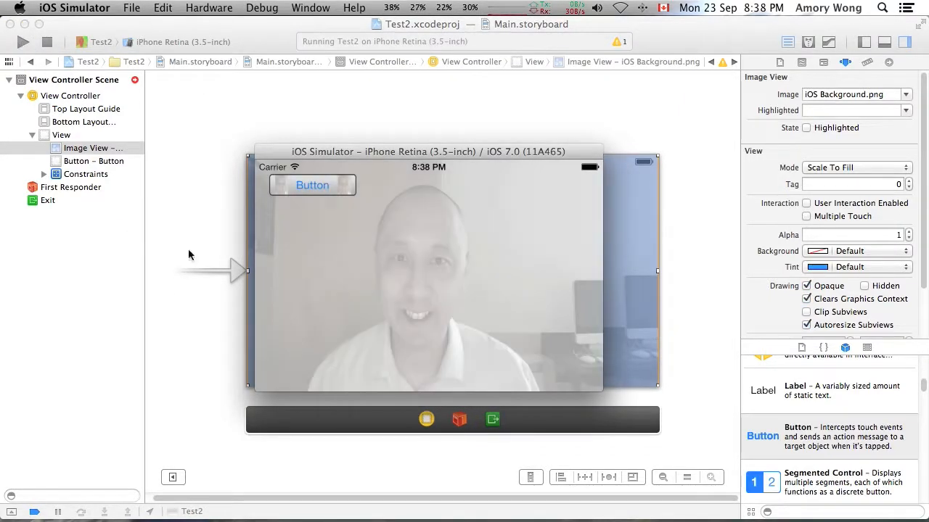
mouse_move(553, 260)
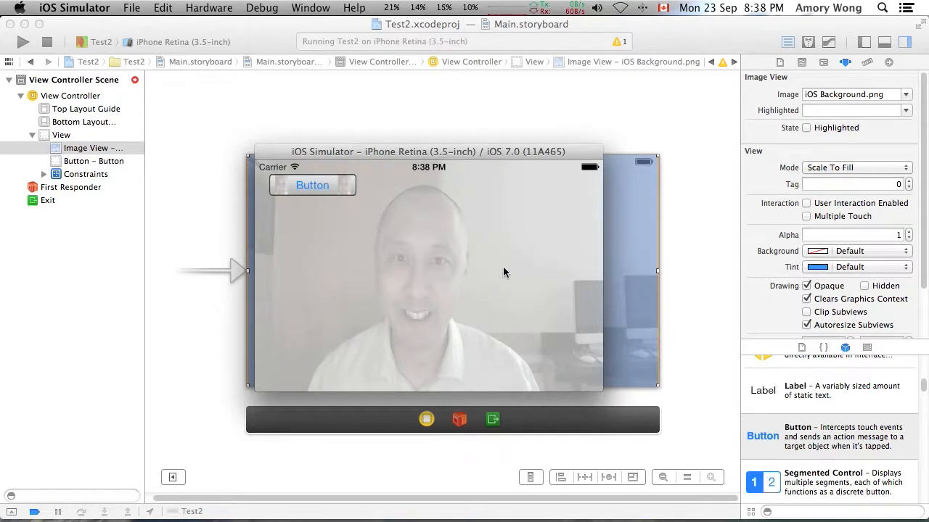
mouse_move(606, 301)
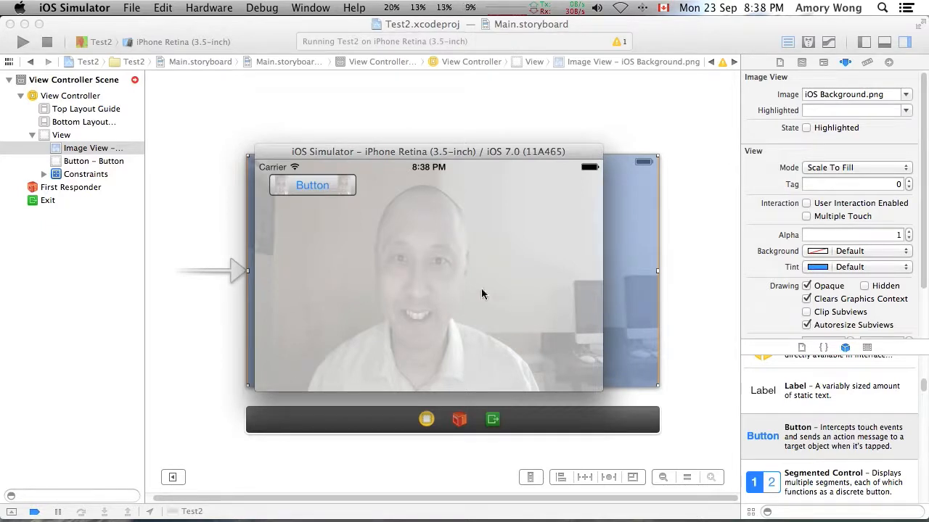
mouse_move(321, 296)
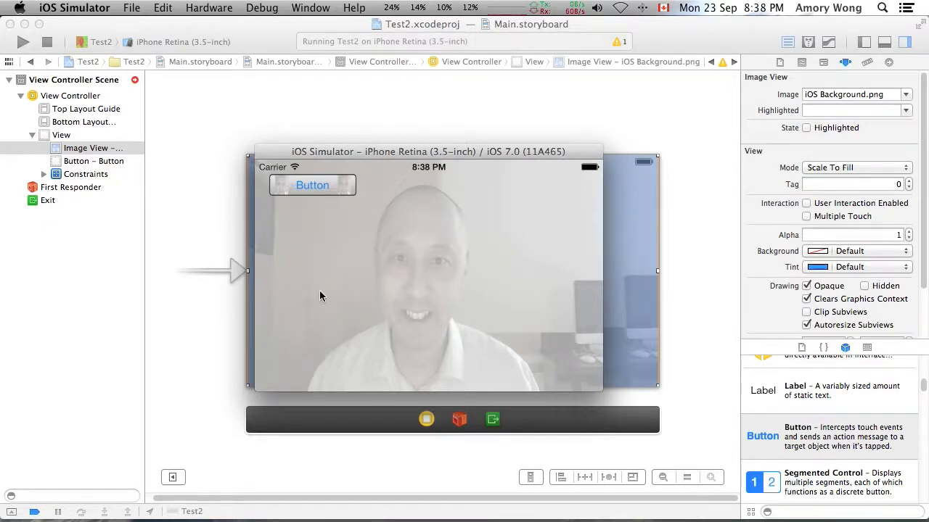